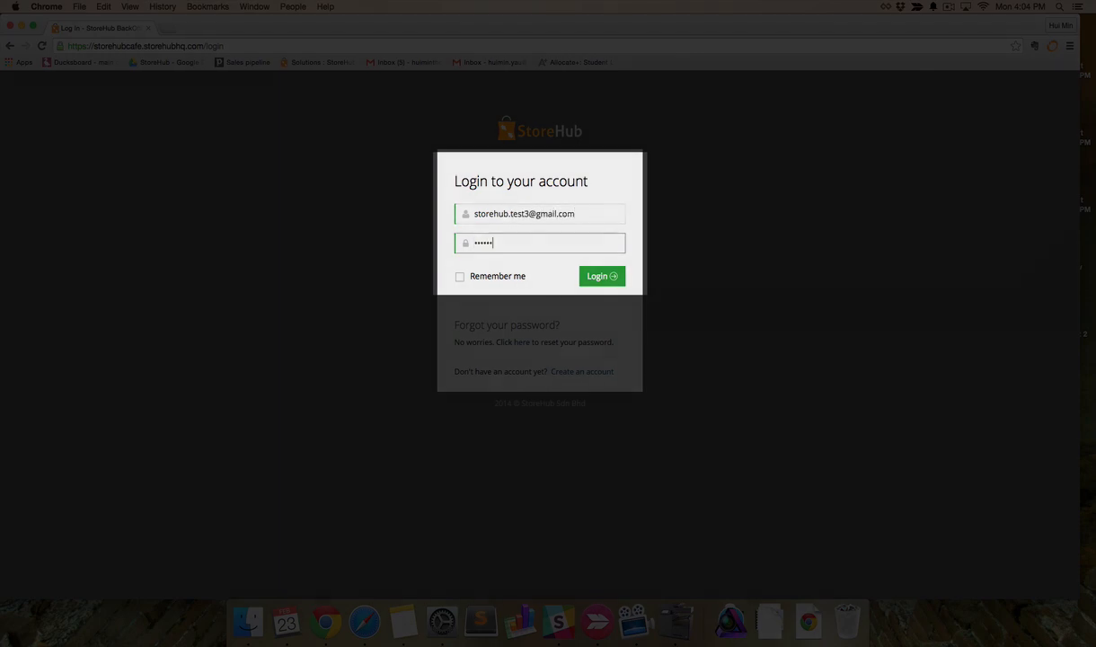
Log in to BackOffice and expand the Products section in the sidebar.
{"action": "left_click", "coordinate": [601, 277]}
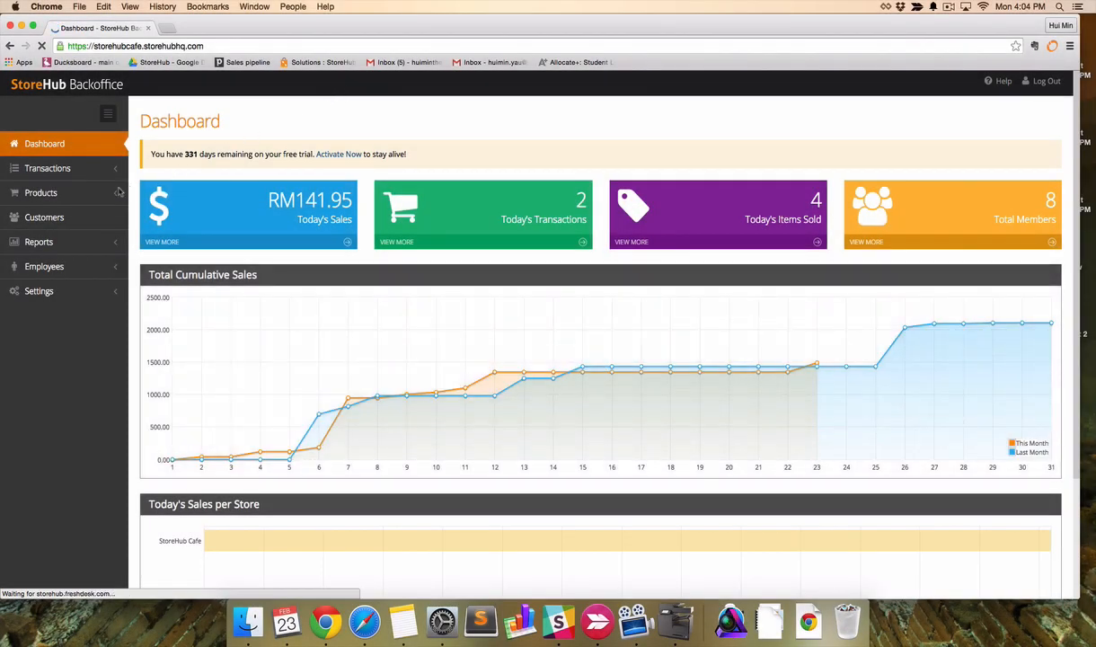
{"action": "left_click", "coordinate": [39, 192]}
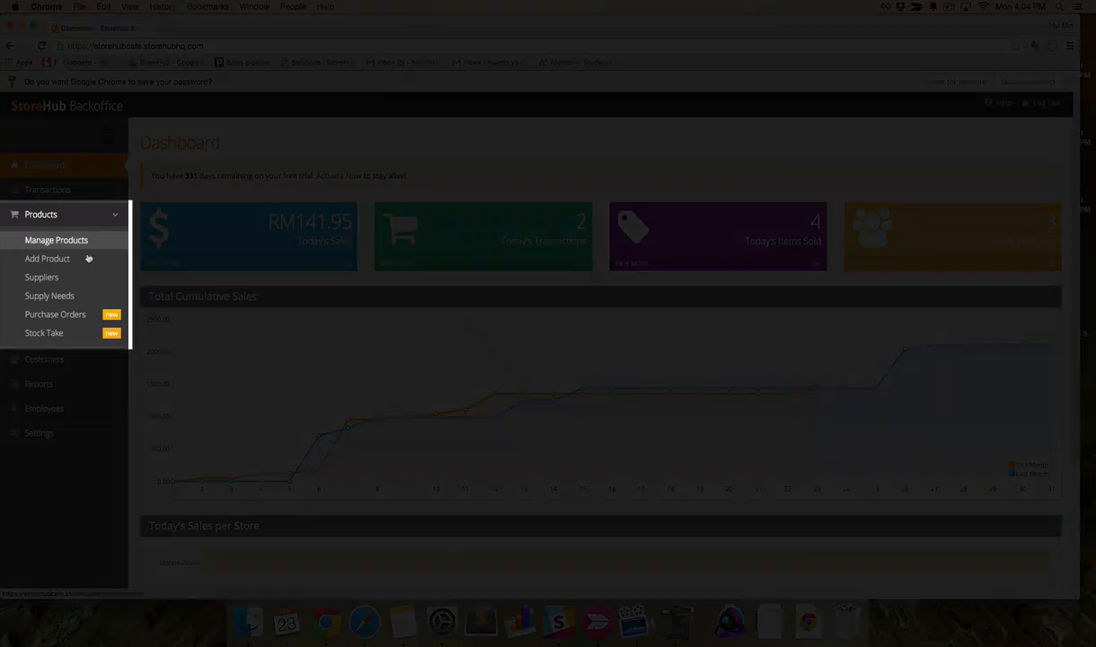
Start a new product named Coffee with a tax-excluded price of 10 (10.60 with GST).
{"action": "left_click", "coordinate": [46, 259]}
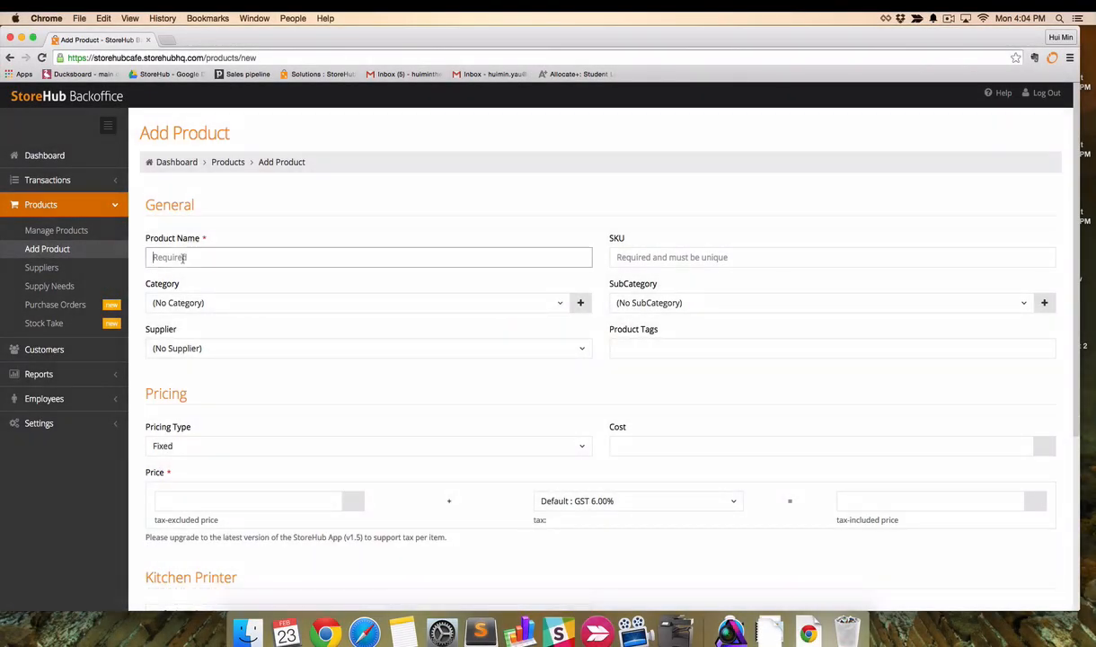
{"action": "type", "text": "C"}
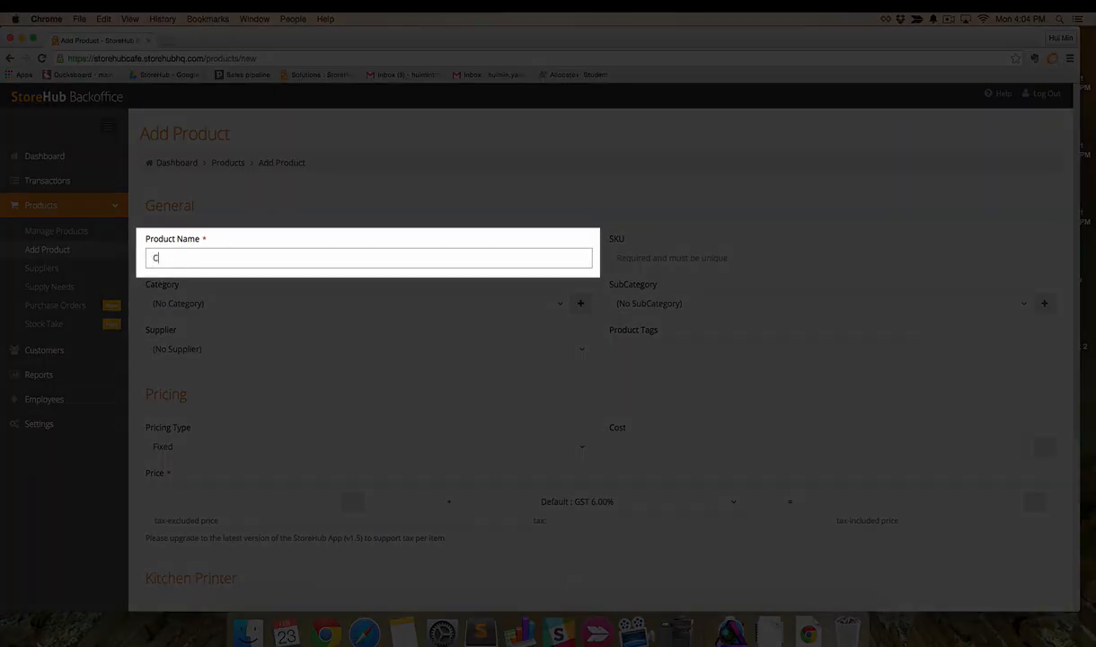
{"action": "type", "text": "offee"}
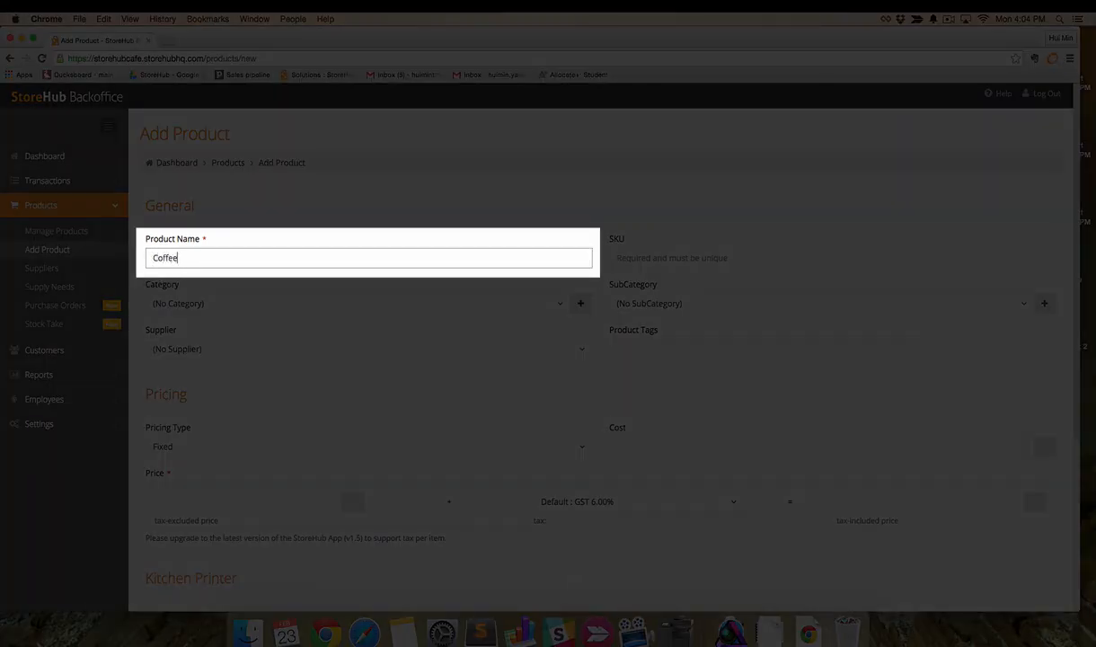
{"action": "scroll", "scroll_direction": "down", "scroll_amount": 3}
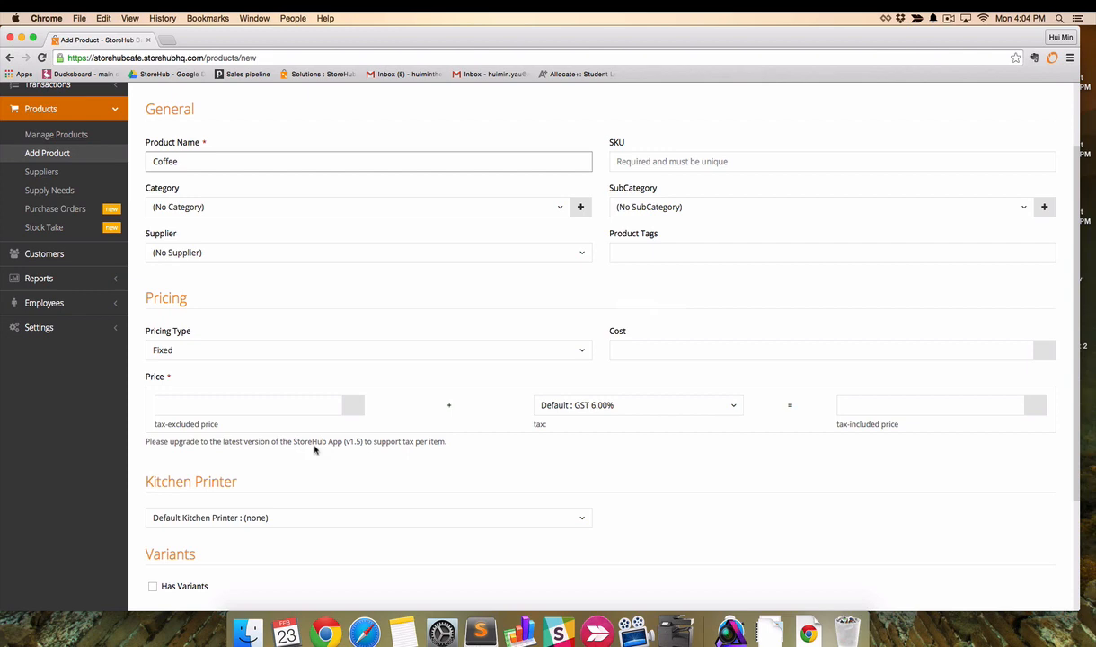
{"action": "left_click", "coordinate": [248, 406]}
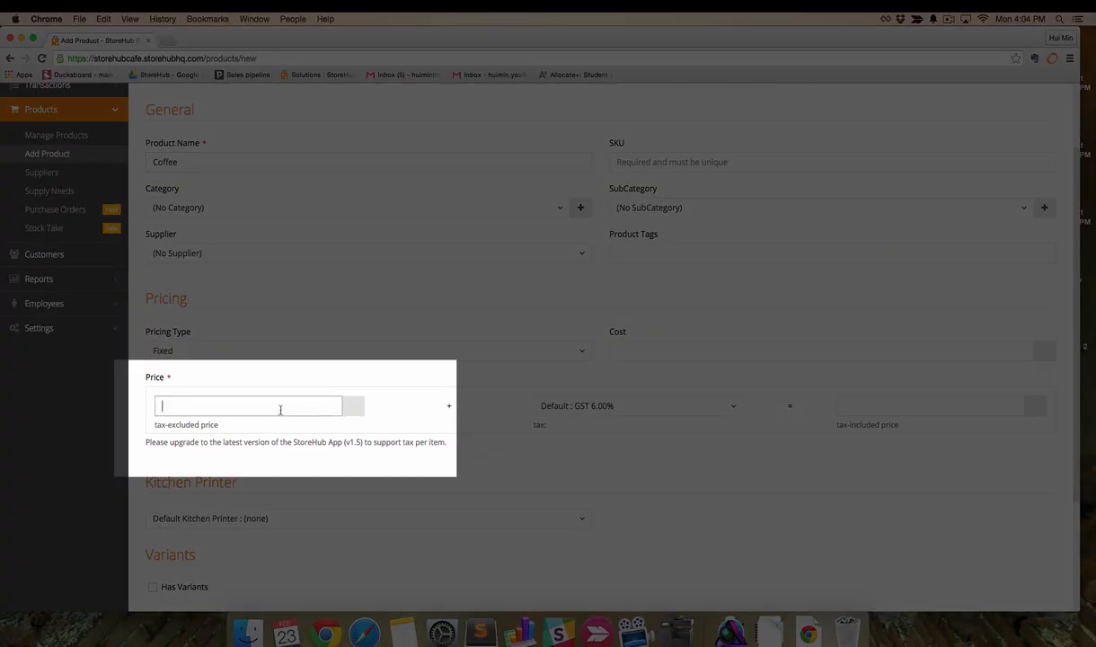
{"action": "type", "text": "10"}
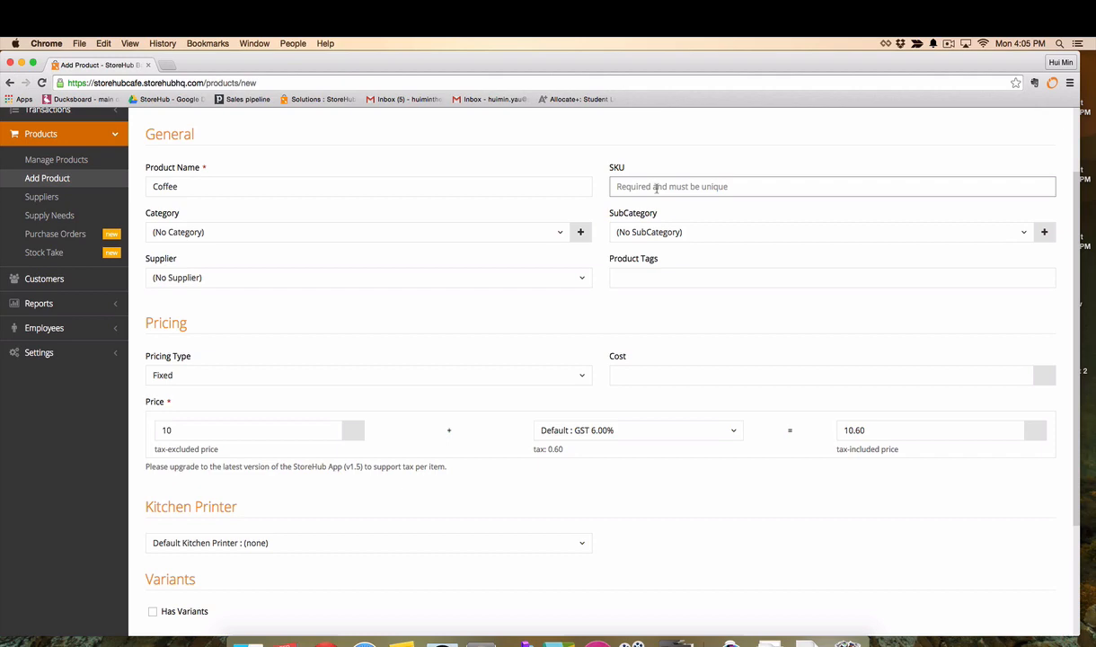
Enter WH0001 as the Coffee product's SKU.
{"action": "type", "text": "W"}
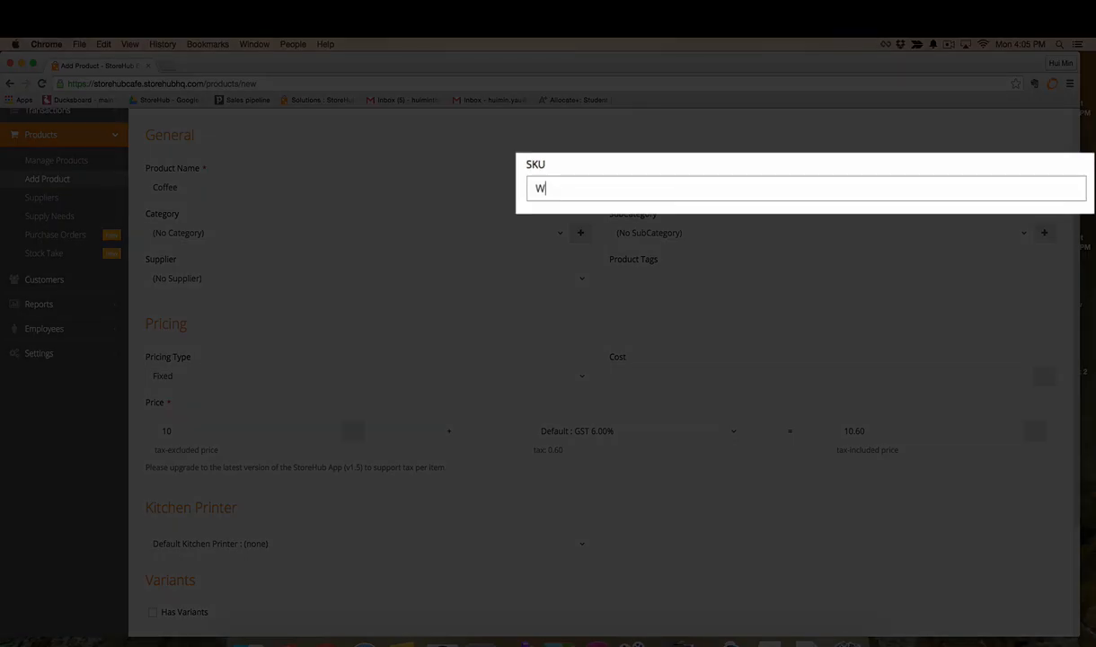
{"action": "type", "text": "H"}
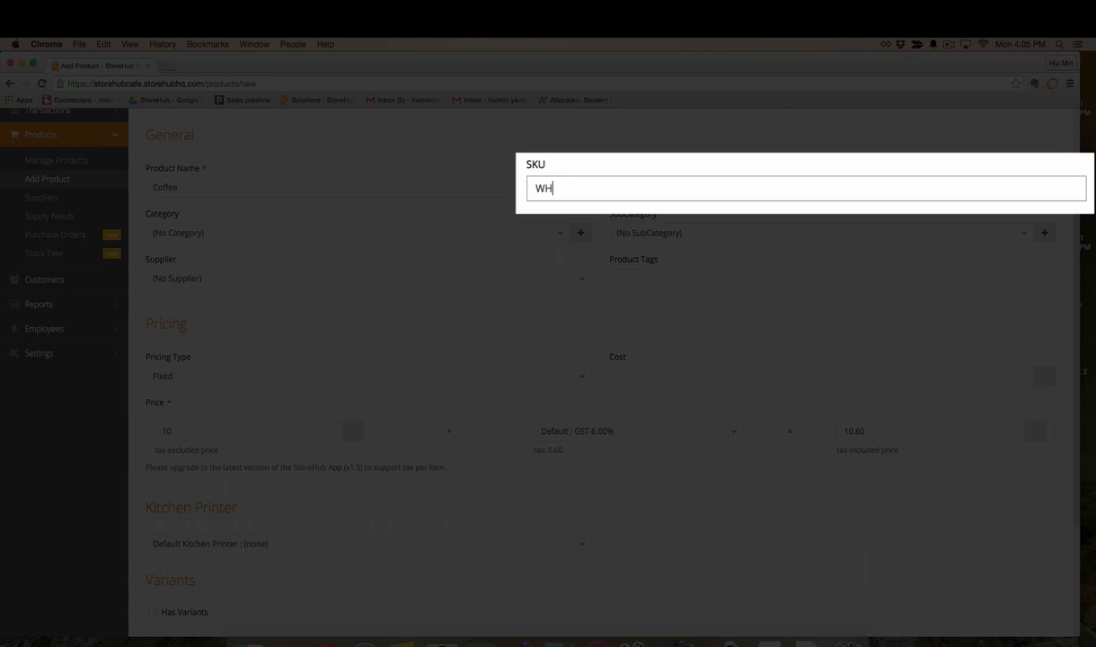
{"action": "type", "text": "0001"}
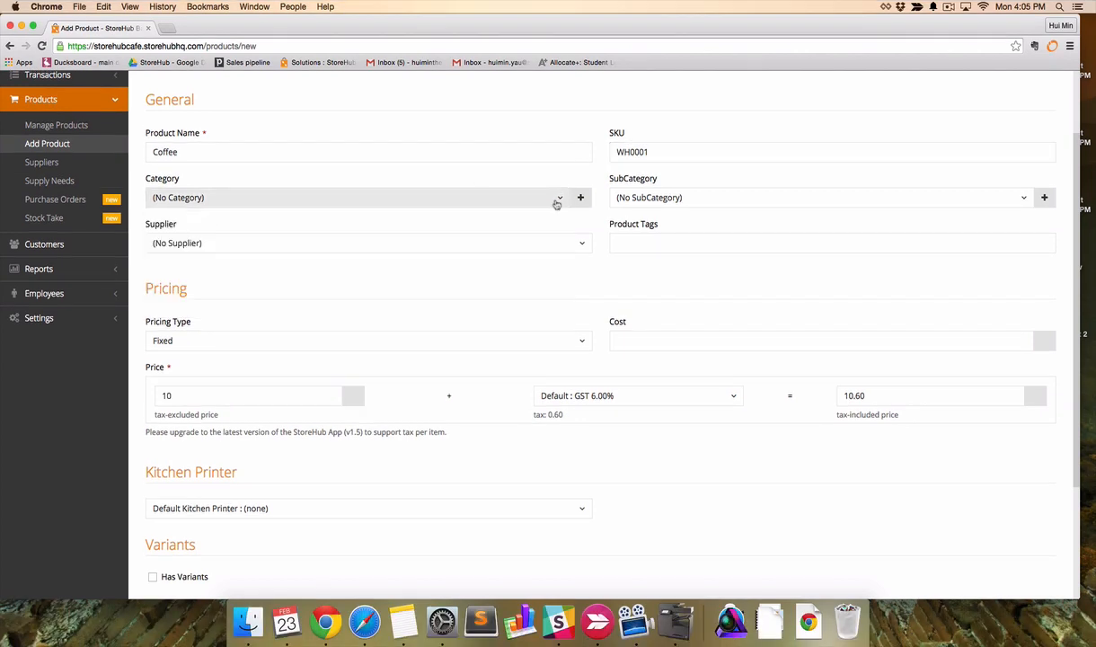
Create a new Beverage category and assign Coffee to it.
{"action": "left_click", "coordinate": [580, 195]}
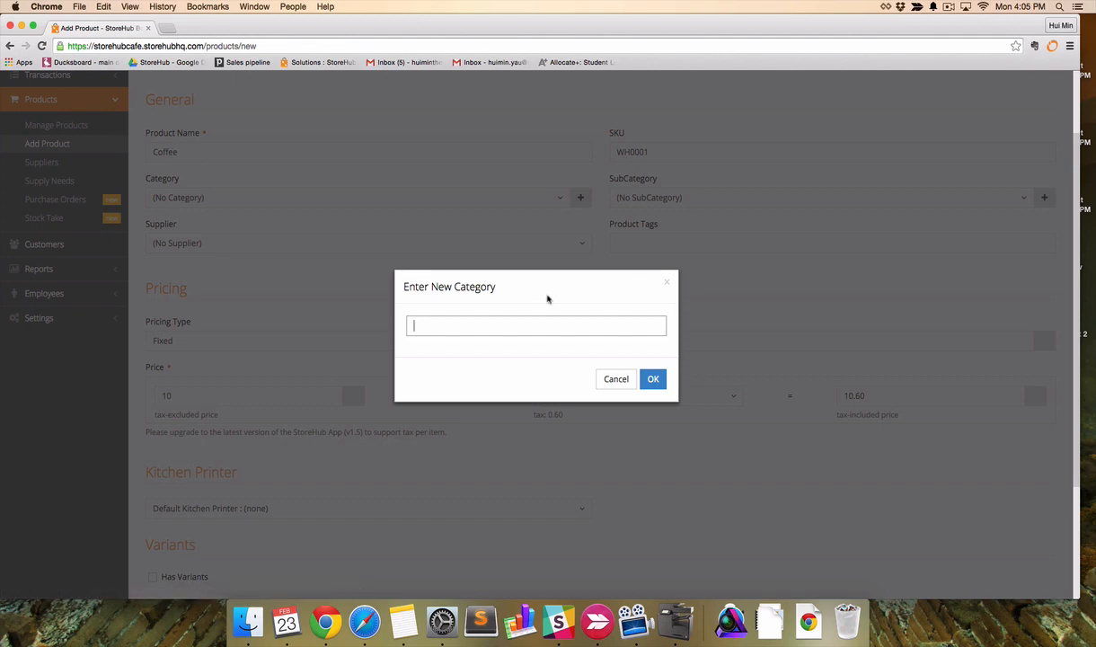
{"action": "type", "text": "Beverag"}
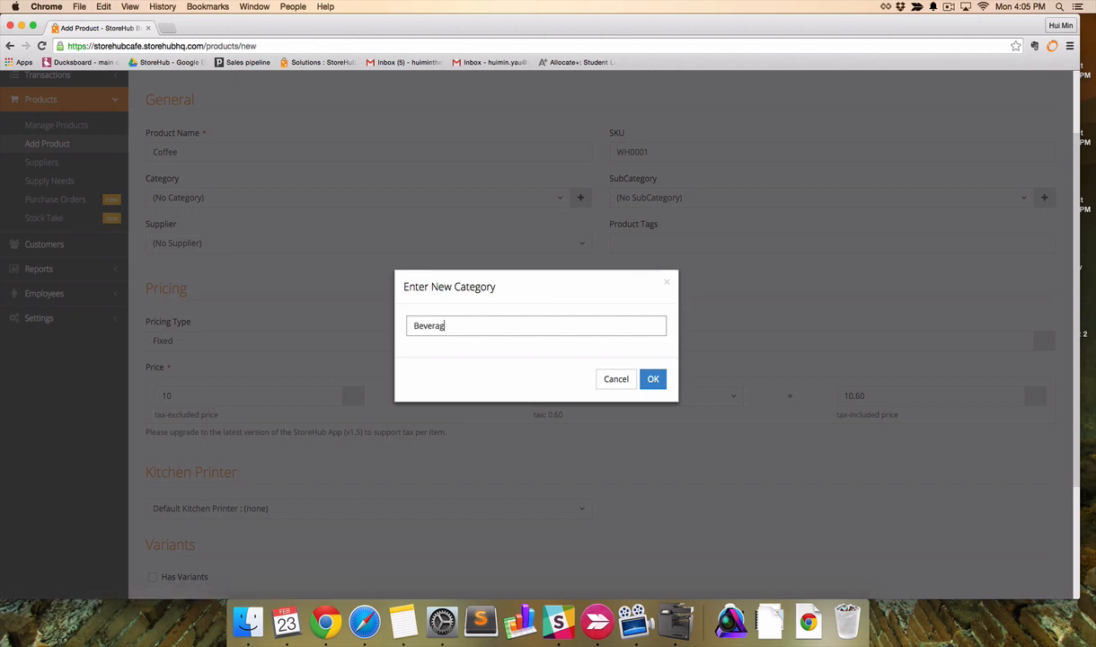
{"action": "left_click", "coordinate": [615, 377]}
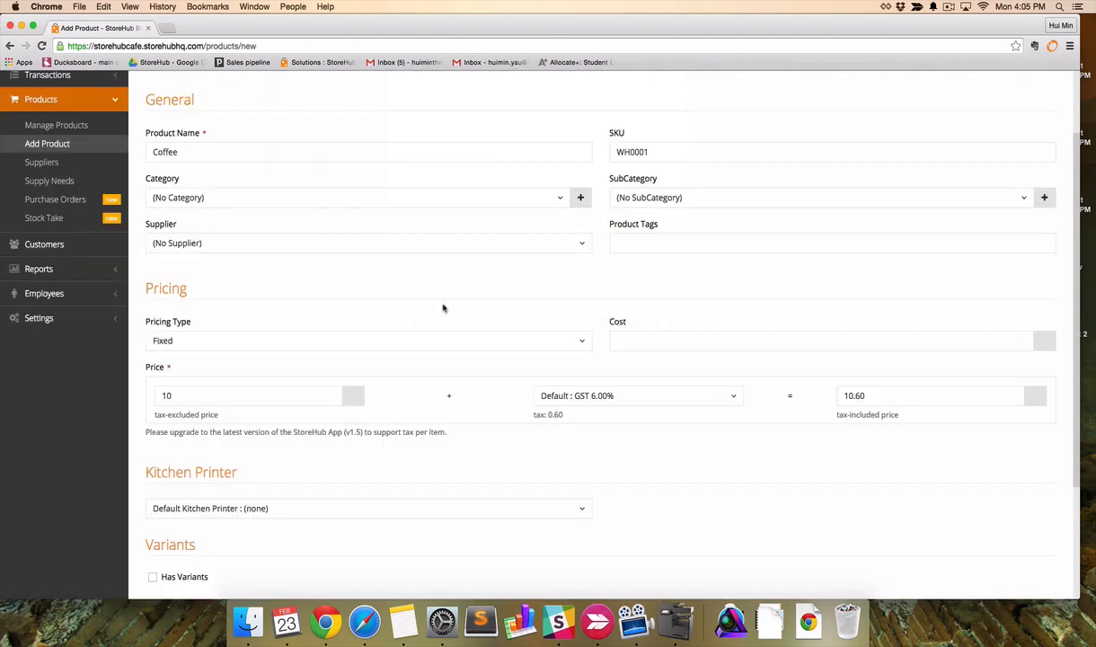
{"action": "left_click", "coordinate": [368, 196]}
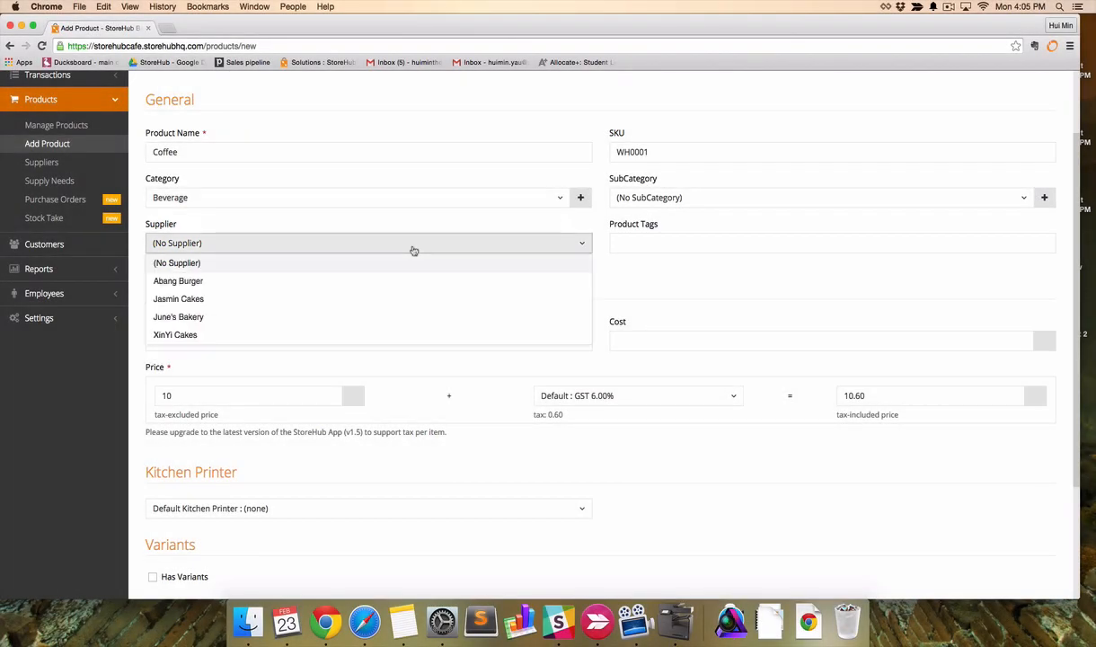
{"action": "mouse_move", "coordinate": [395, 334]}
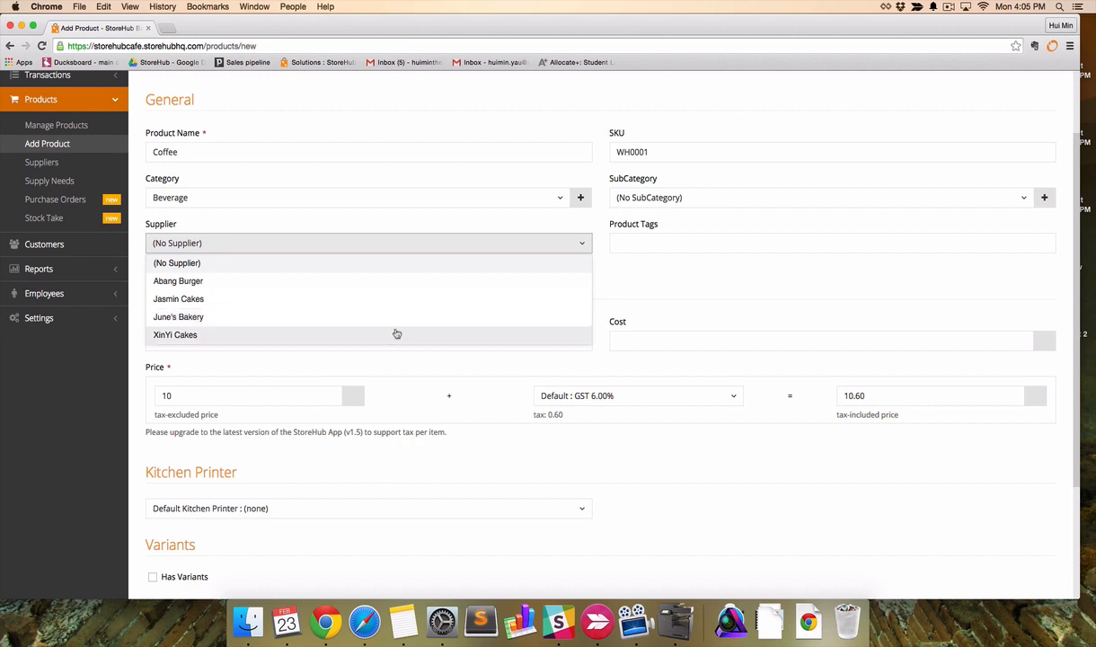
{"action": "mouse_move", "coordinate": [400, 263]}
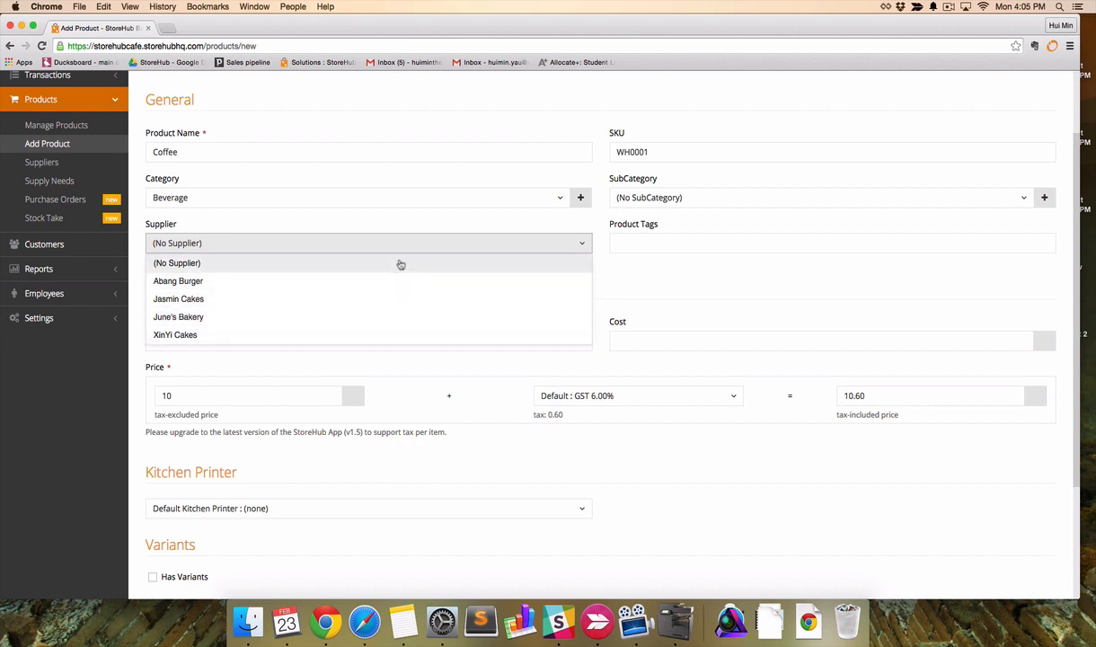
Leave the supplier as none and add the tags coffee, beverage and dairy.
{"action": "left_click", "coordinate": [176, 262]}
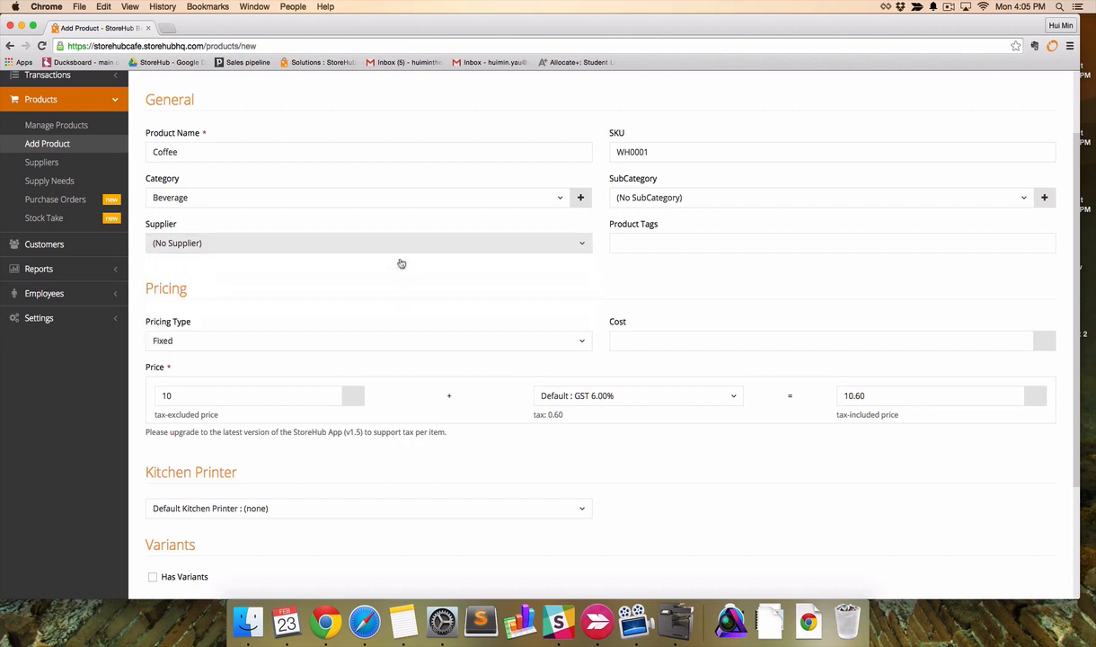
{"action": "left_click", "coordinate": [830, 243]}
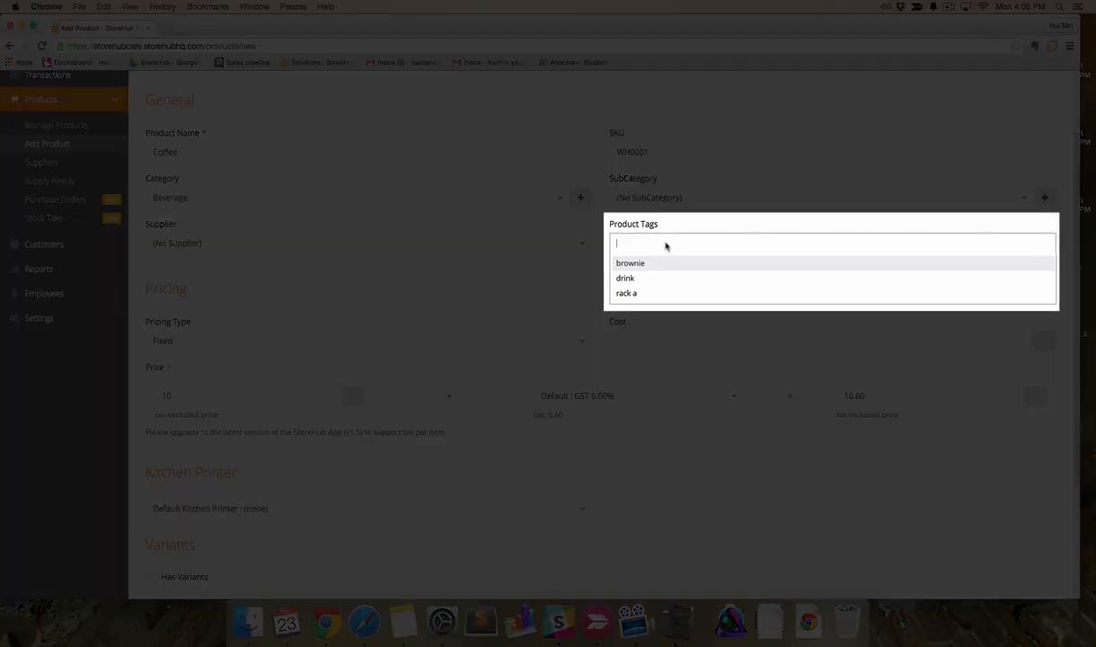
{"action": "type", "text": "coffe"}
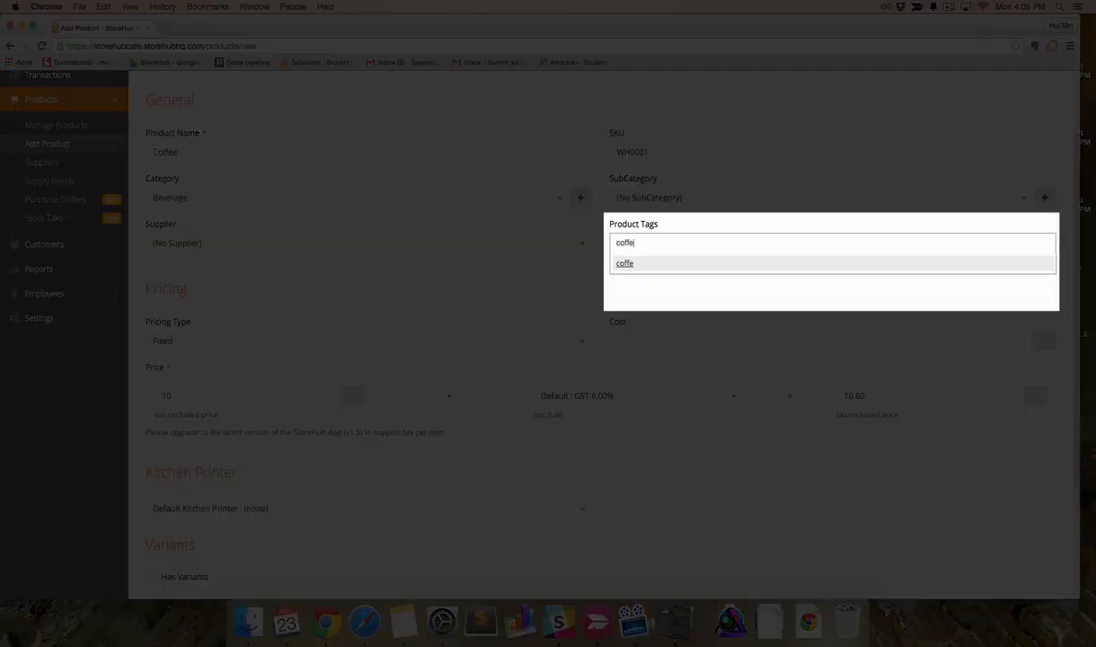
{"action": "type", "text": "bev"}
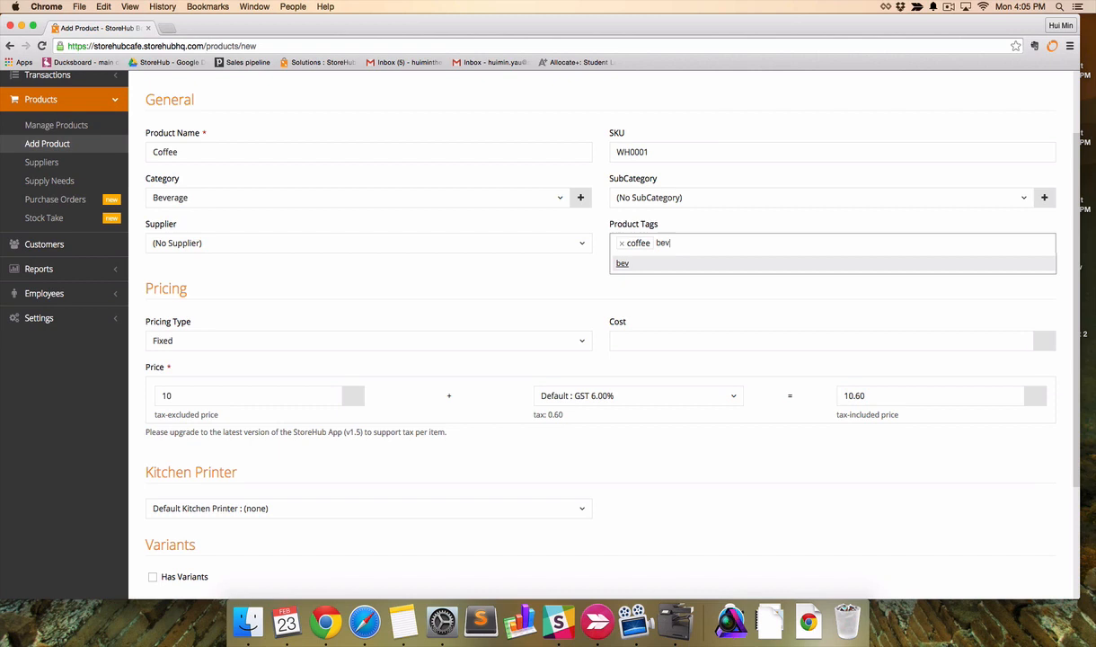
{"action": "left_click", "coordinate": [621, 262]}
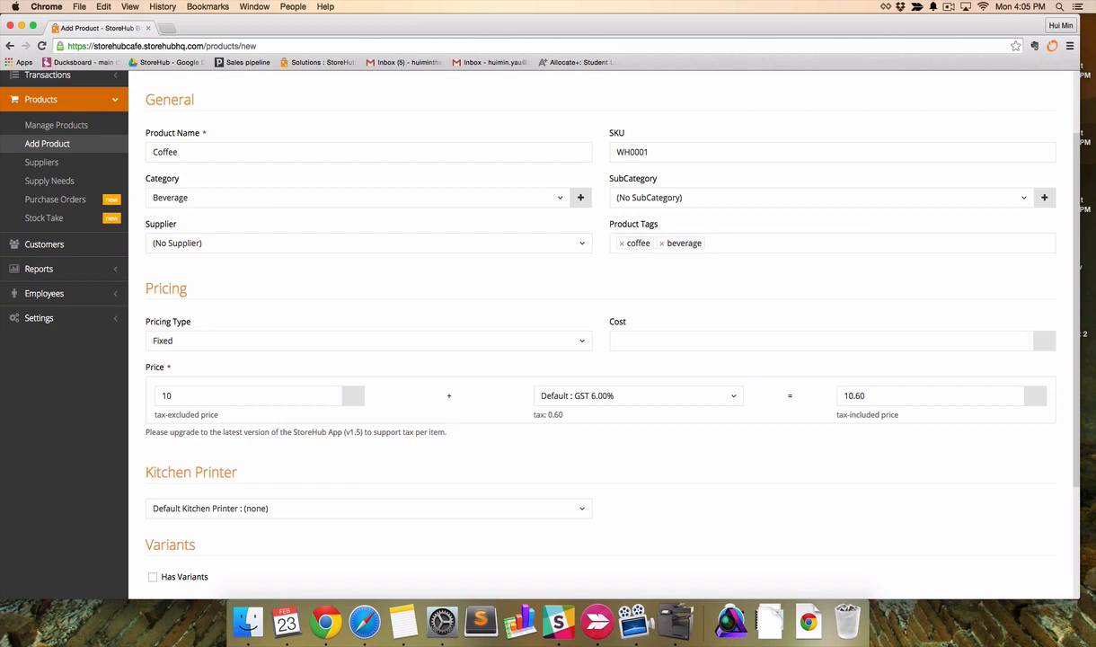
{"action": "type", "text": "dairy"}
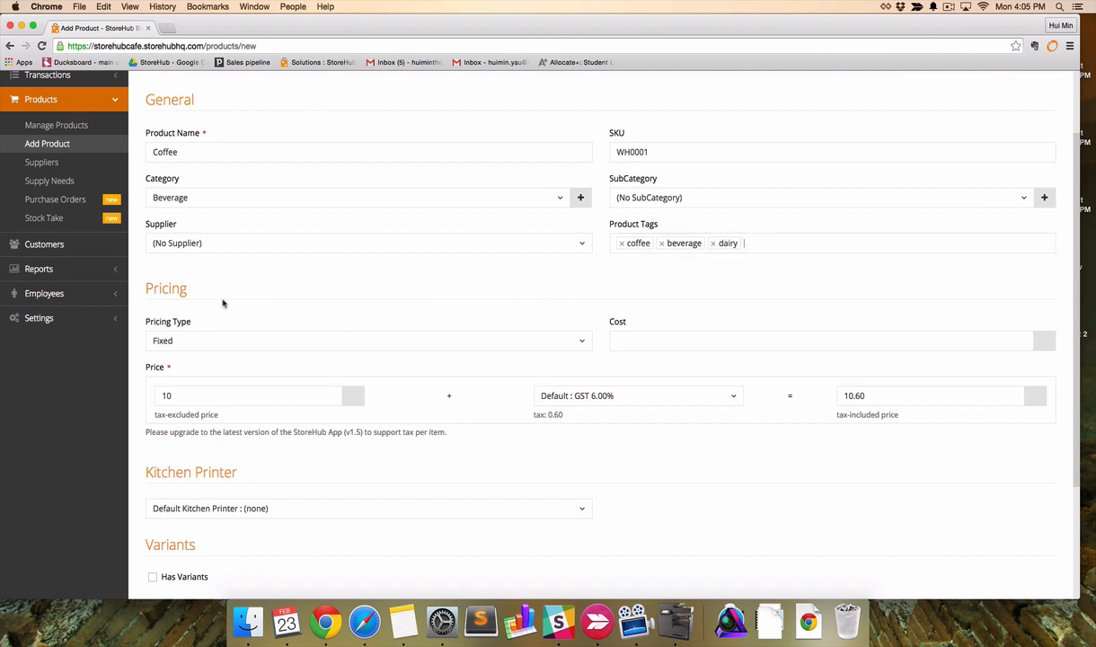
{"action": "mouse_move", "coordinate": [191, 277]}
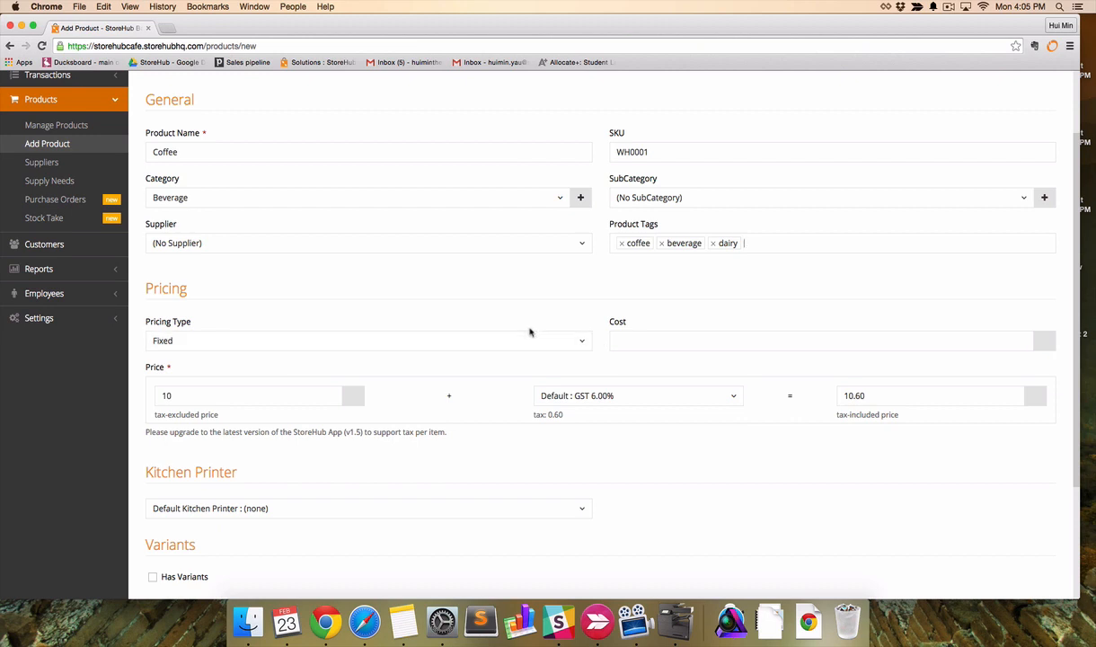
Record a cost of 5 for Coffee and view the pricing type options.
{"action": "left_click", "coordinate": [820, 341]}
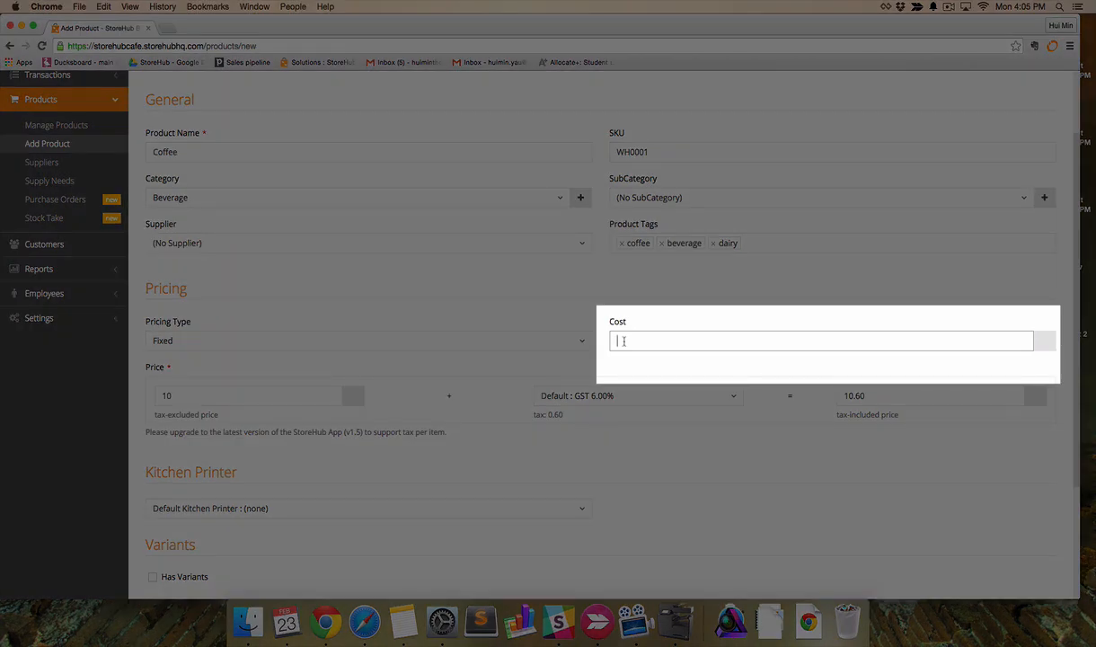
{"action": "type", "text": "5"}
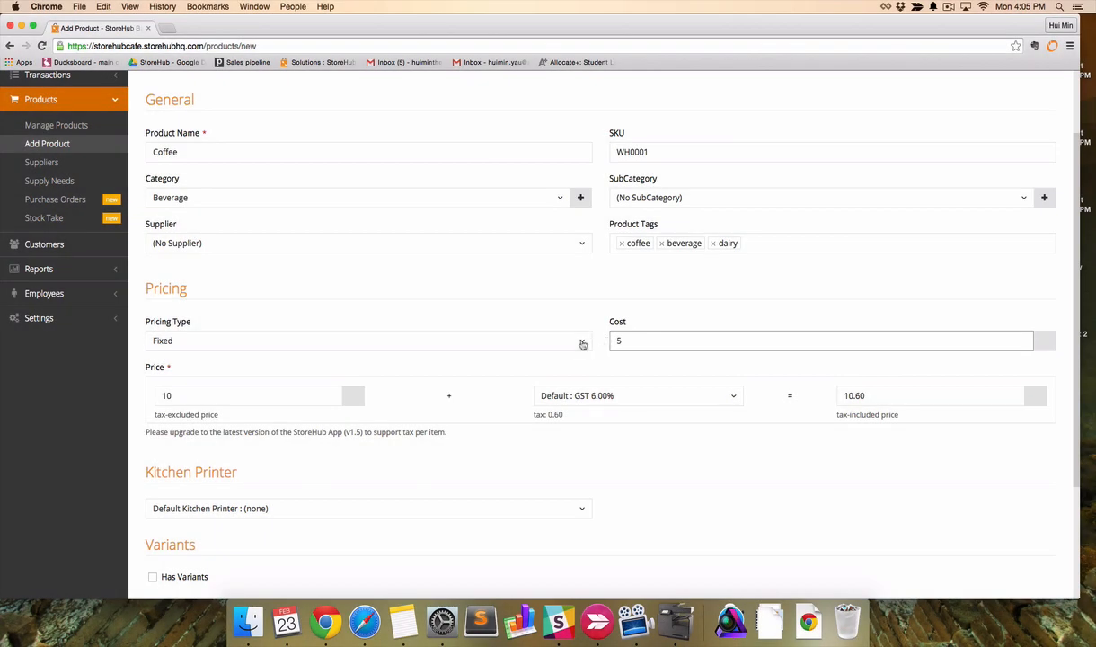
{"action": "left_click", "coordinate": [369, 342]}
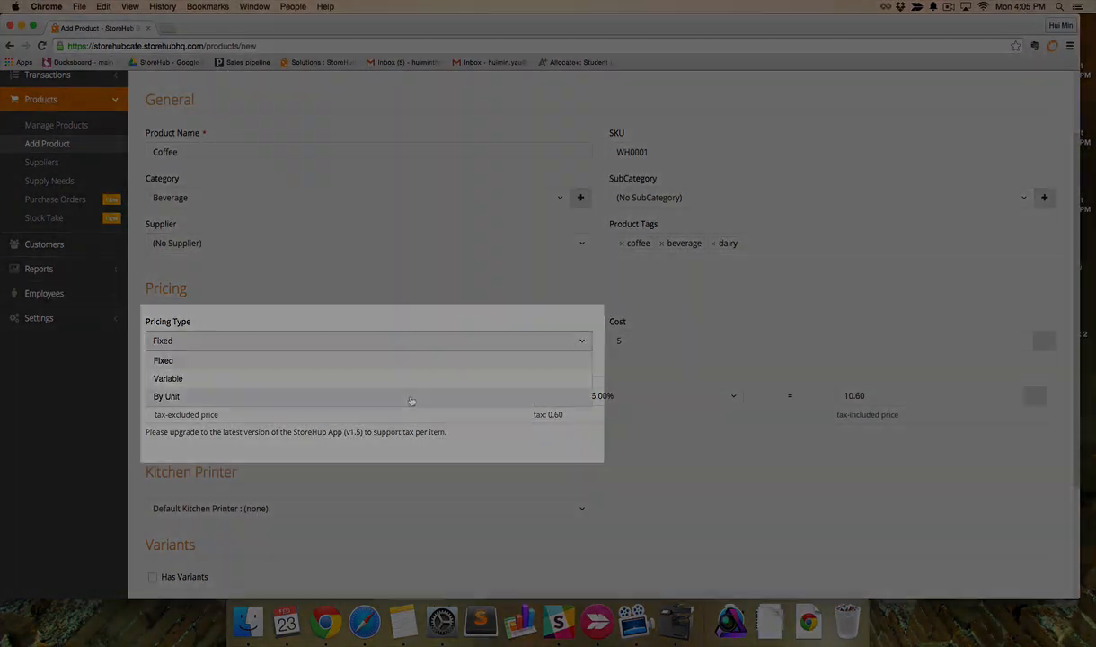
Switch pricing to By Unit and add gram as a new unit of measure.
{"action": "left_click", "coordinate": [165, 397]}
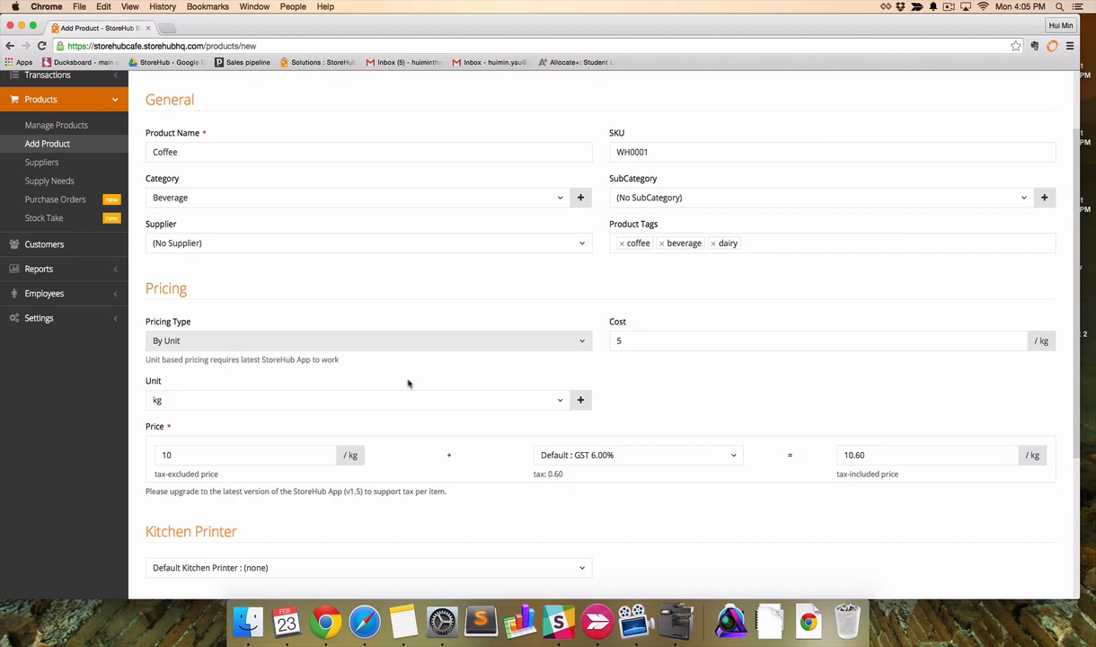
{"action": "left_click", "coordinate": [581, 399]}
{"action": "type", "text": "gram"}
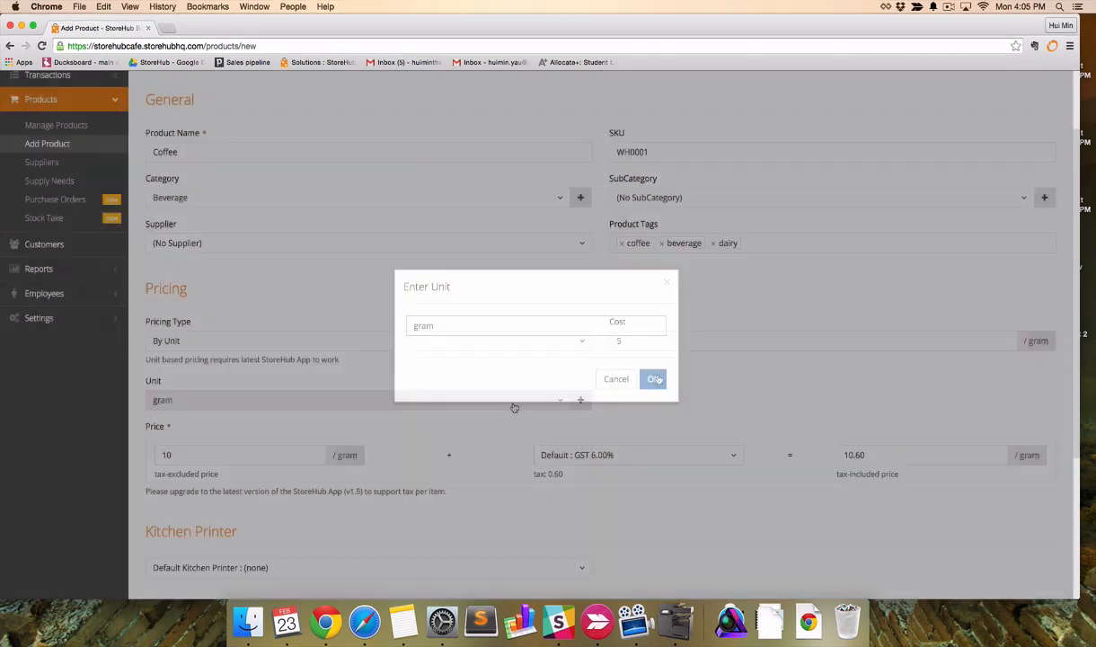
{"action": "left_click", "coordinate": [654, 377]}
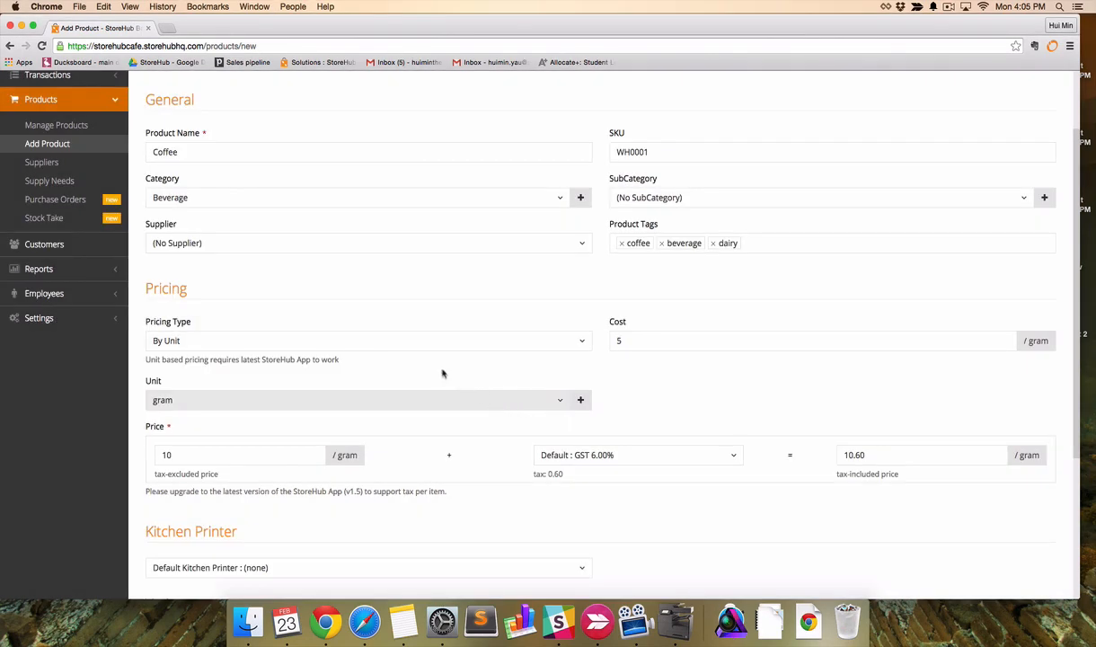
{"action": "left_click", "coordinate": [368, 399]}
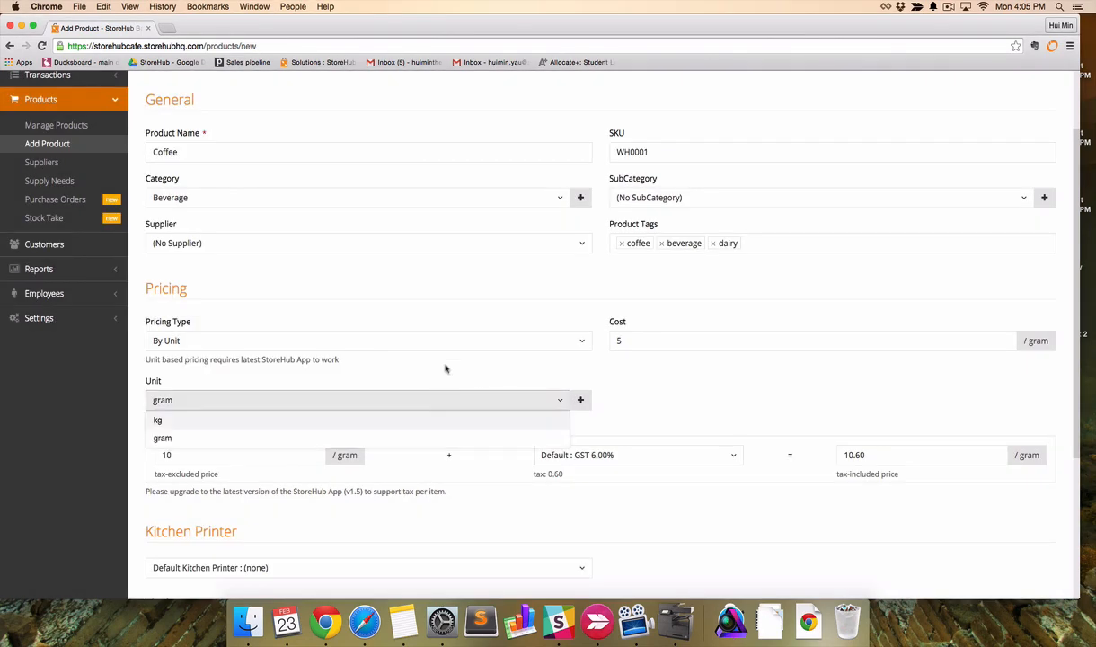
Set Coffee's pricing type back to Fixed and return to the product form.
{"action": "left_click", "coordinate": [368, 341]}
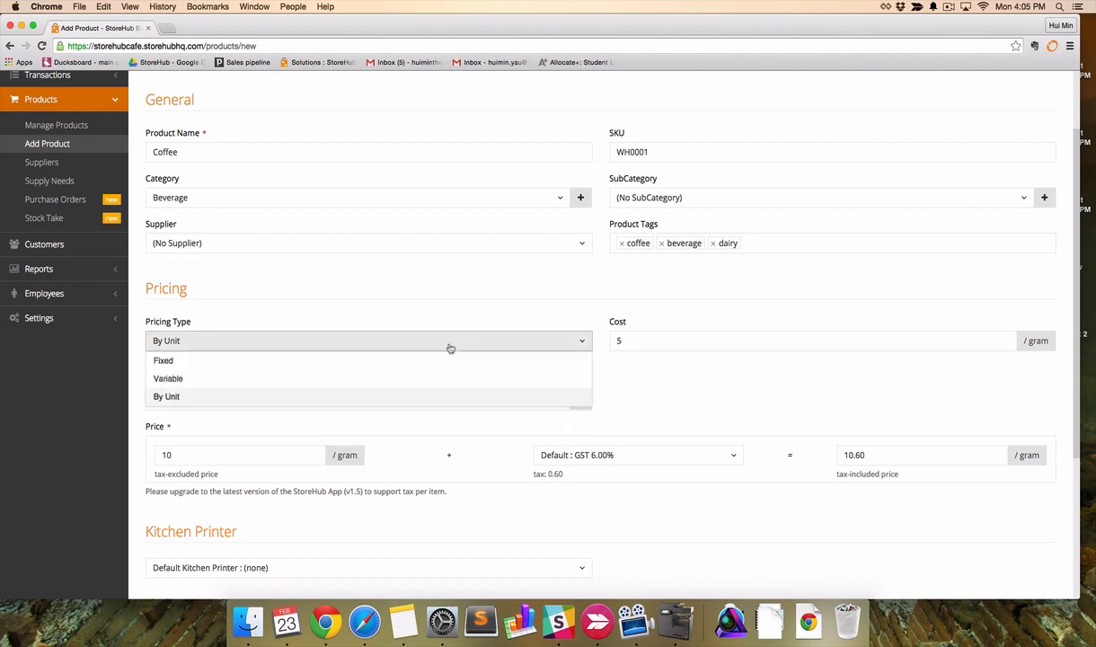
{"action": "left_click", "coordinate": [168, 377]}
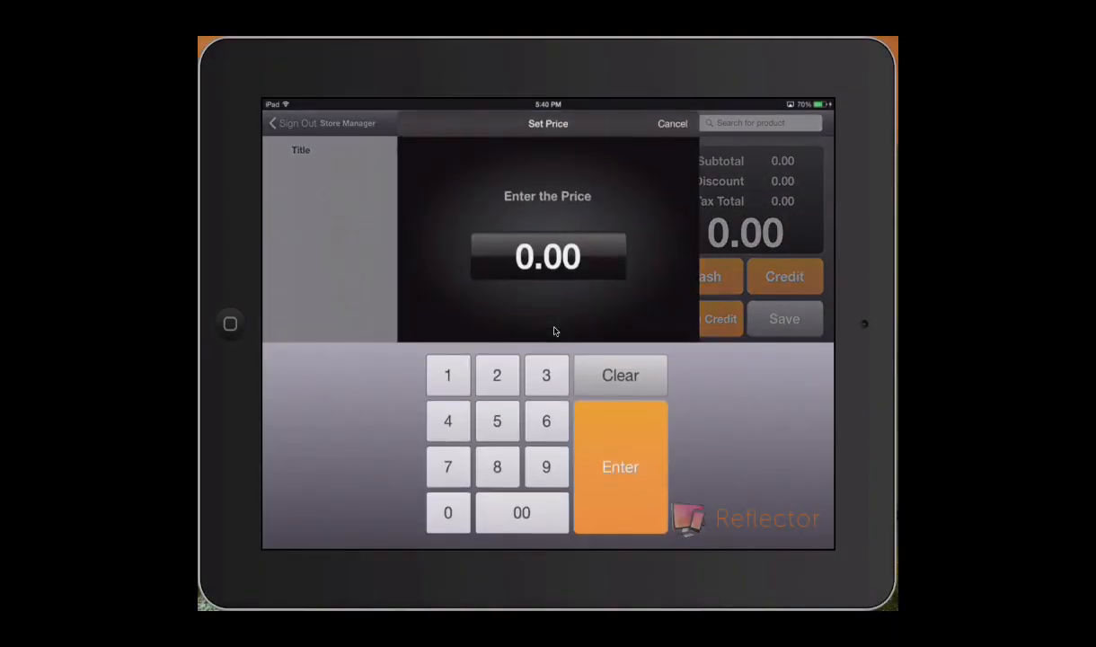
{"action": "left_click", "coordinate": [447, 512]}
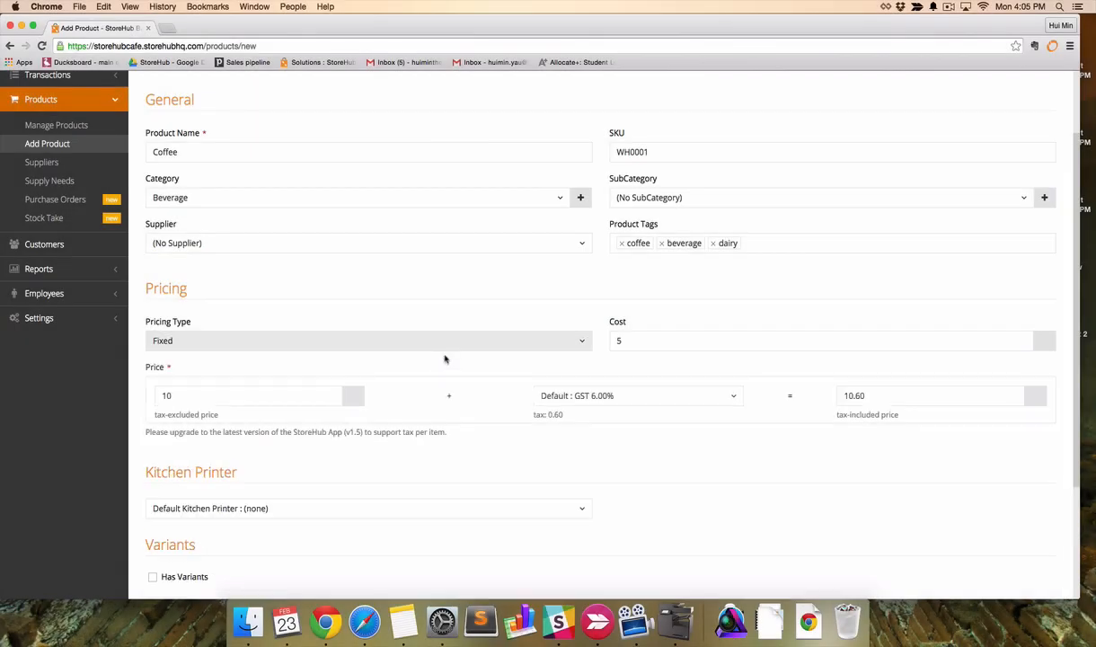
{"action": "scroll", "scroll_direction": "down", "scroll_amount": 3}
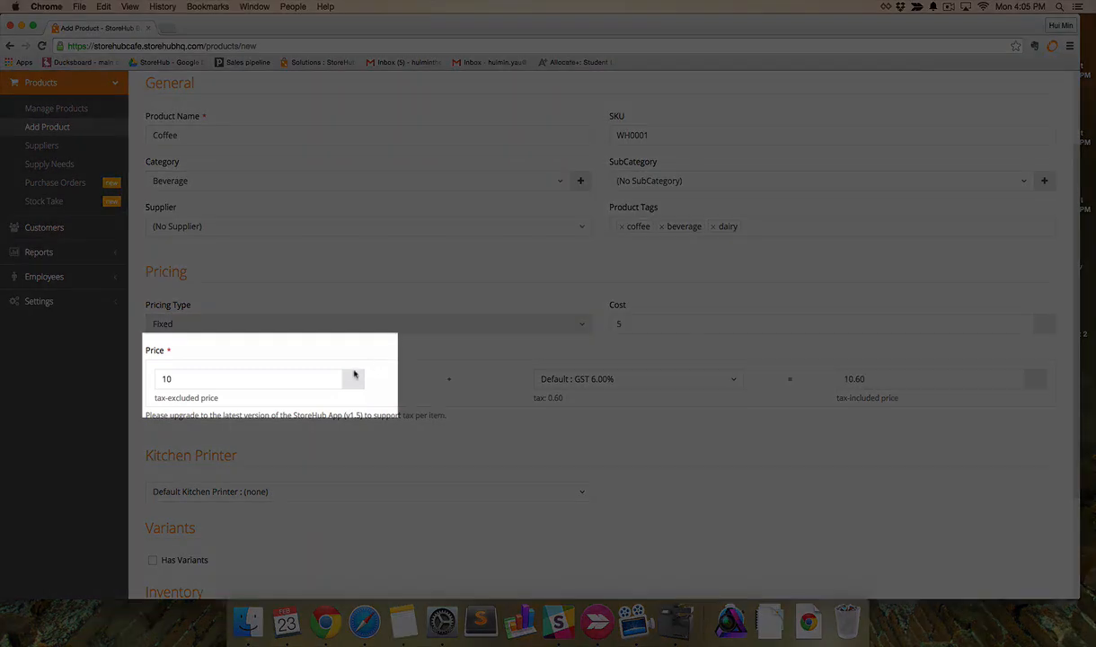
{"action": "left_click", "coordinate": [638, 378]}
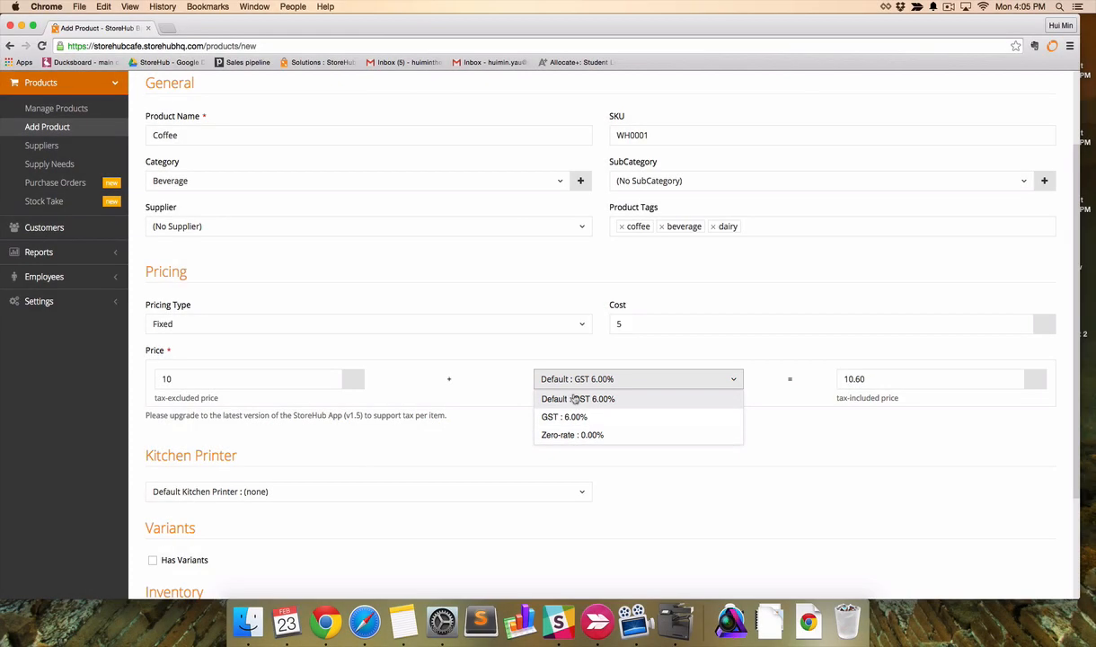
{"action": "left_click", "coordinate": [576, 399]}
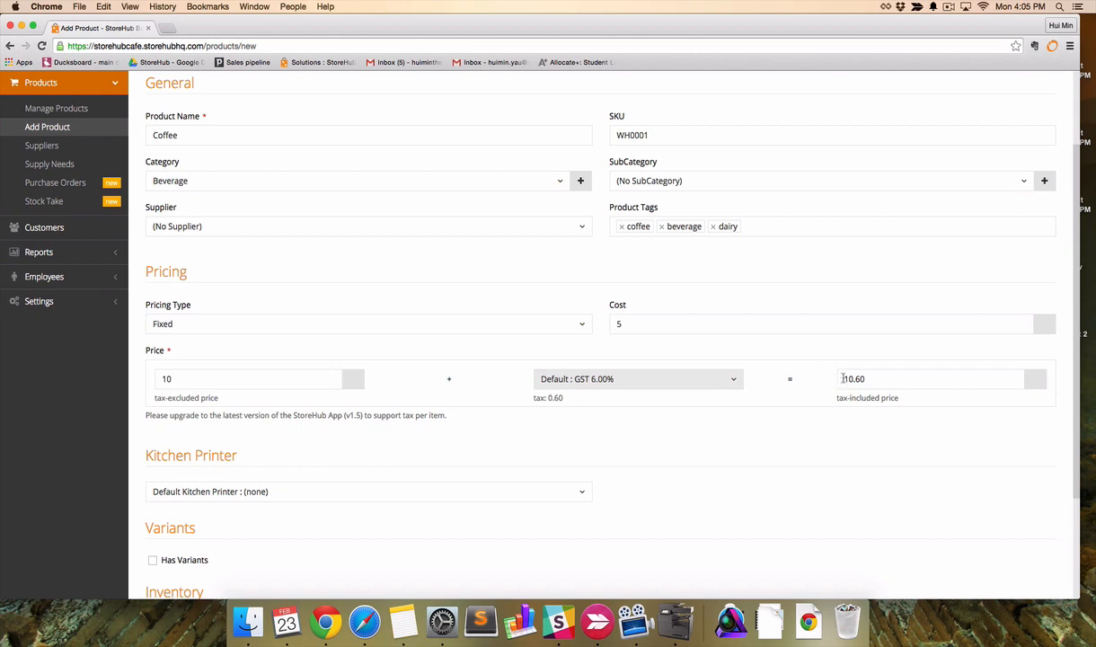
{"action": "left_click", "coordinate": [931, 377]}
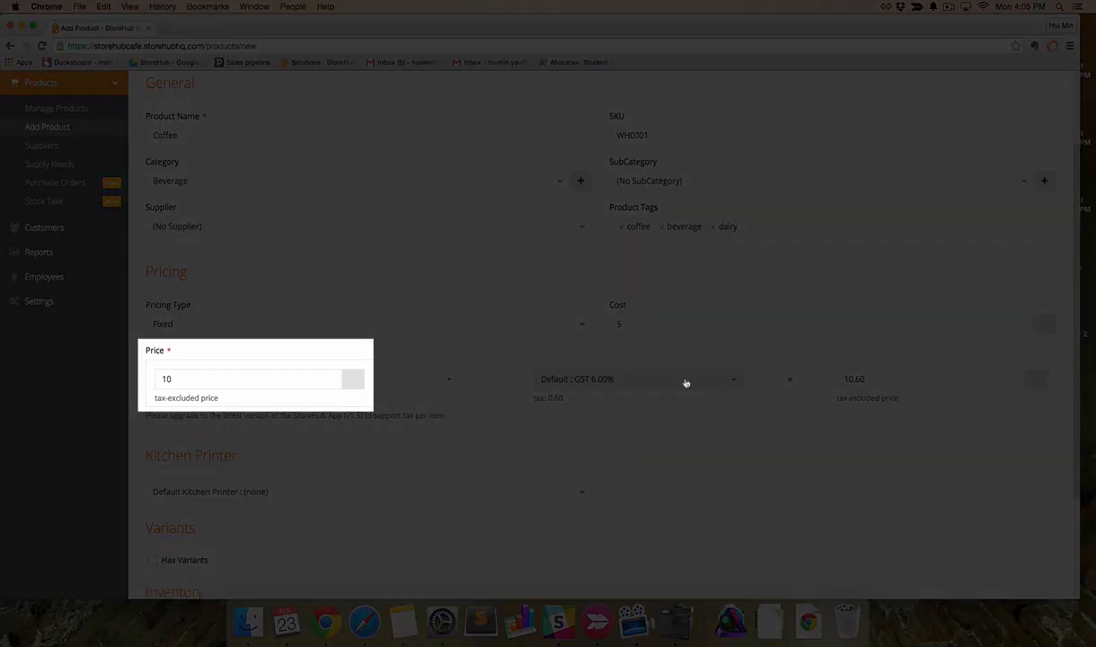
{"action": "mouse_move", "coordinate": [532, 370]}
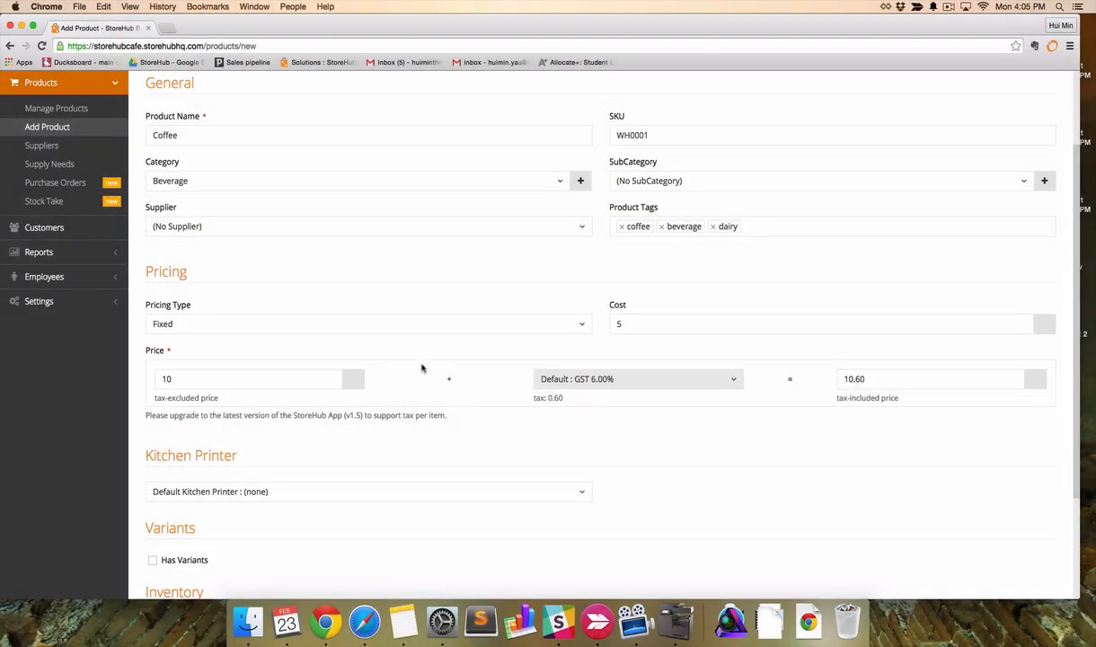
{"action": "mouse_move", "coordinate": [343, 359]}
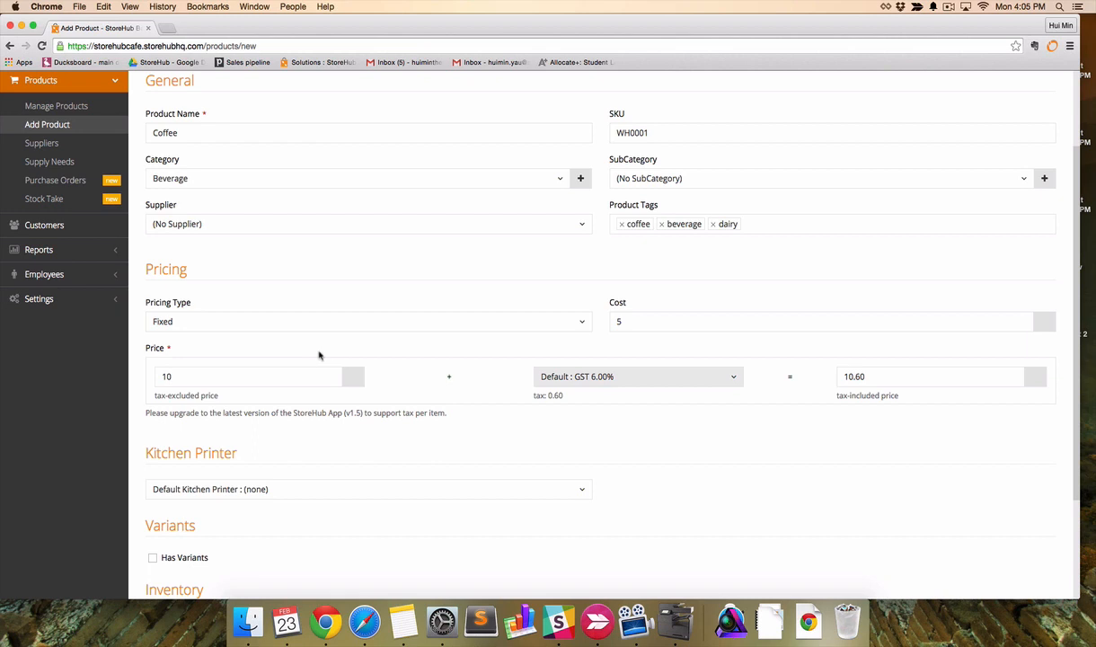
{"action": "scroll", "scroll_direction": "down", "scroll_amount": 3}
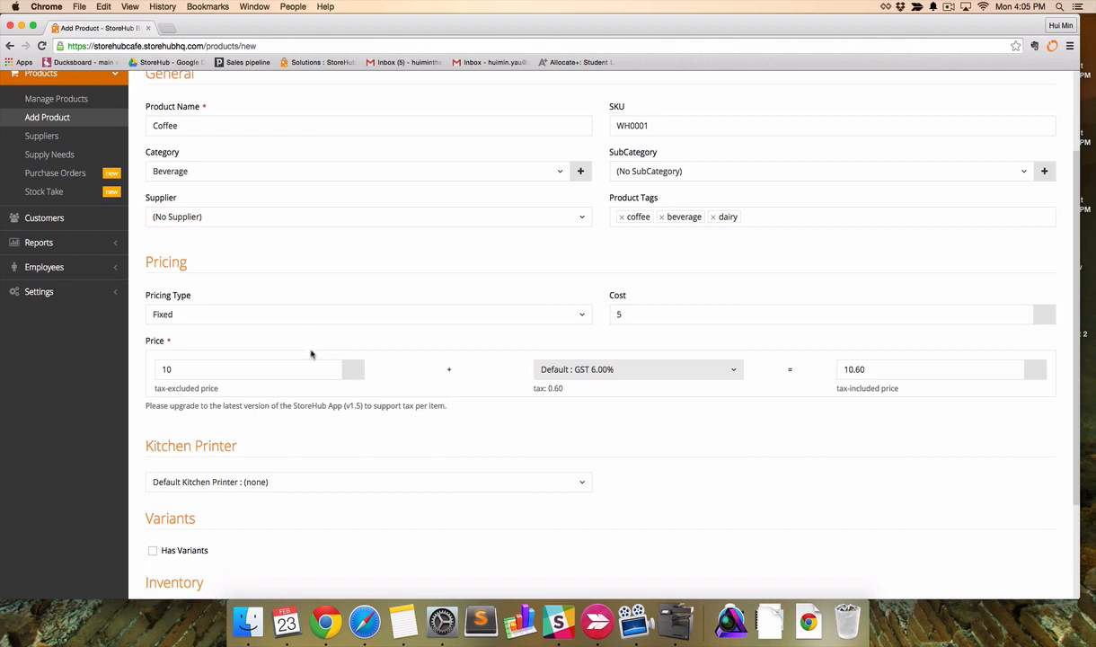
{"action": "scroll", "scroll_direction": "down", "scroll_amount": 3}
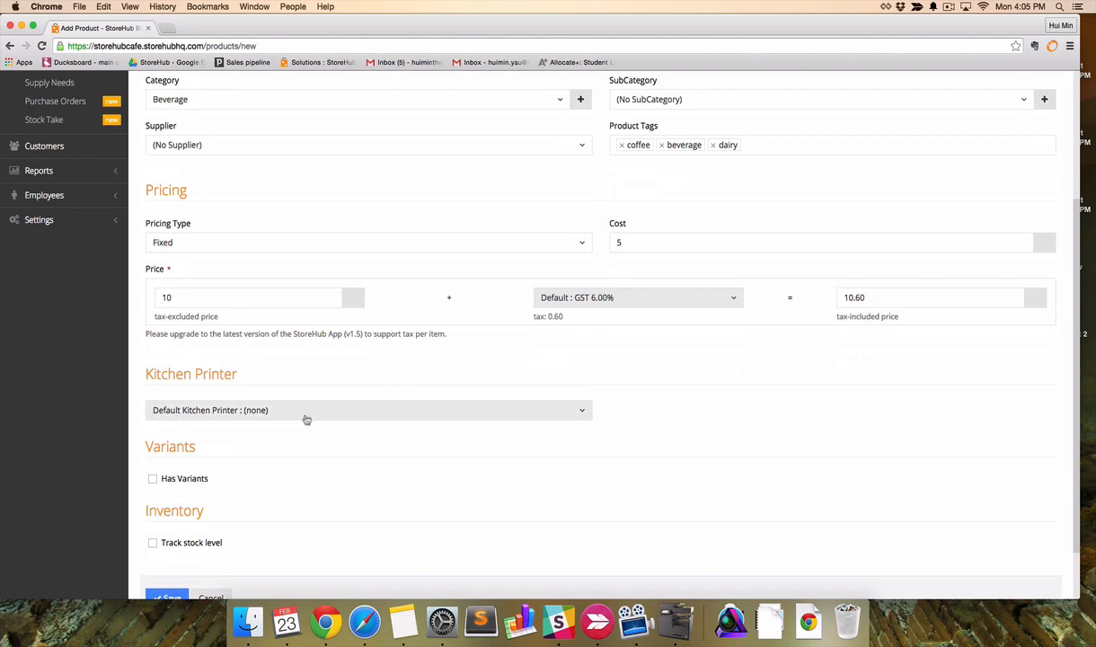
Keep Coffee's kitchen printer at the default of none after viewing the options.
{"action": "left_click", "coordinate": [368, 410]}
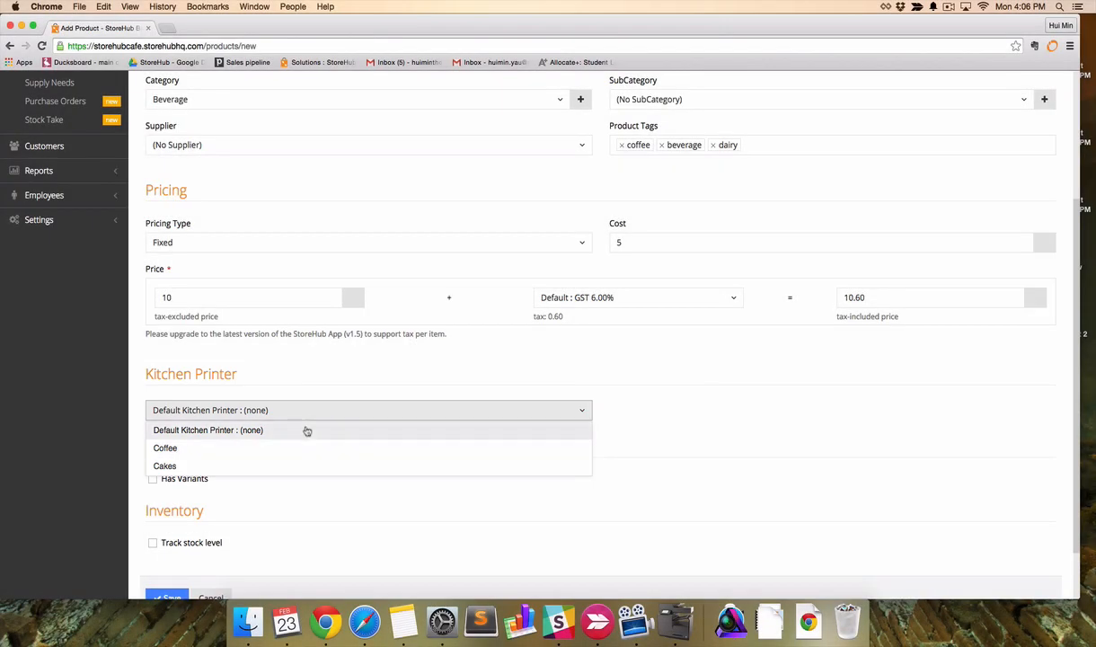
{"action": "left_click", "coordinate": [209, 430]}
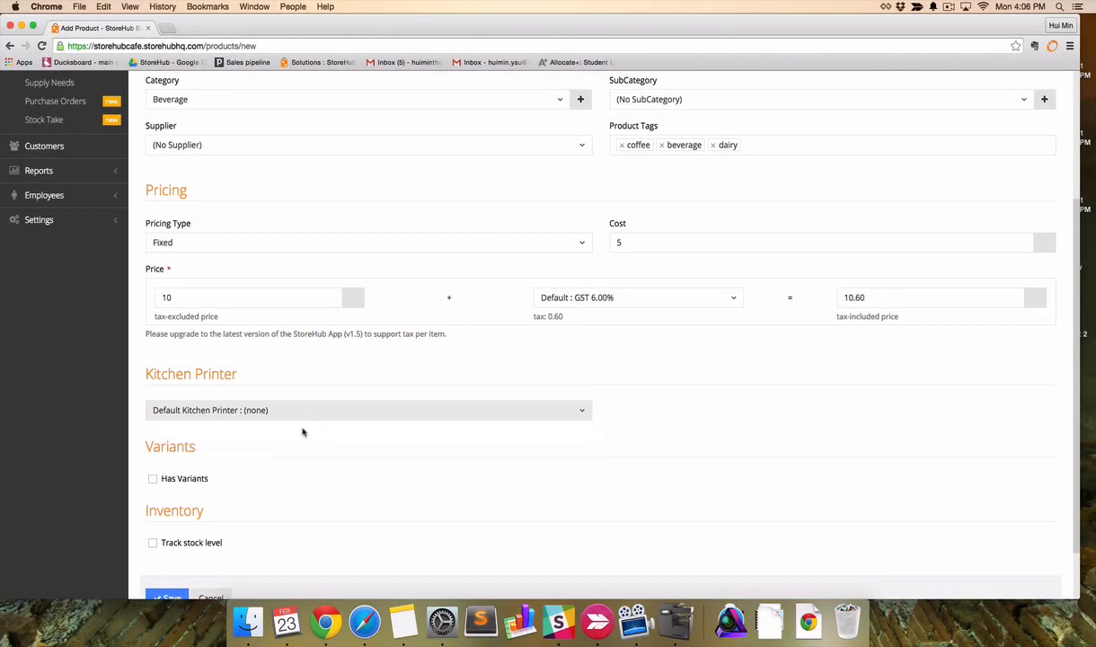
{"action": "scroll", "scroll_direction": "down", "scroll_amount": 3}
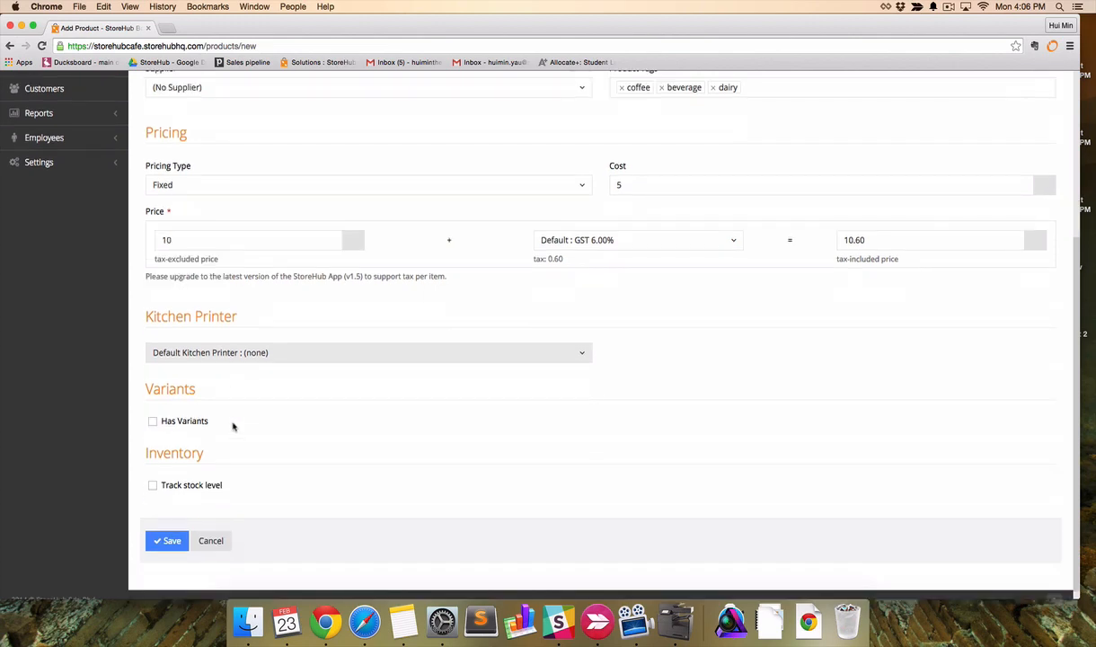
{"action": "scroll", "scroll_direction": "down", "scroll_amount": 3}
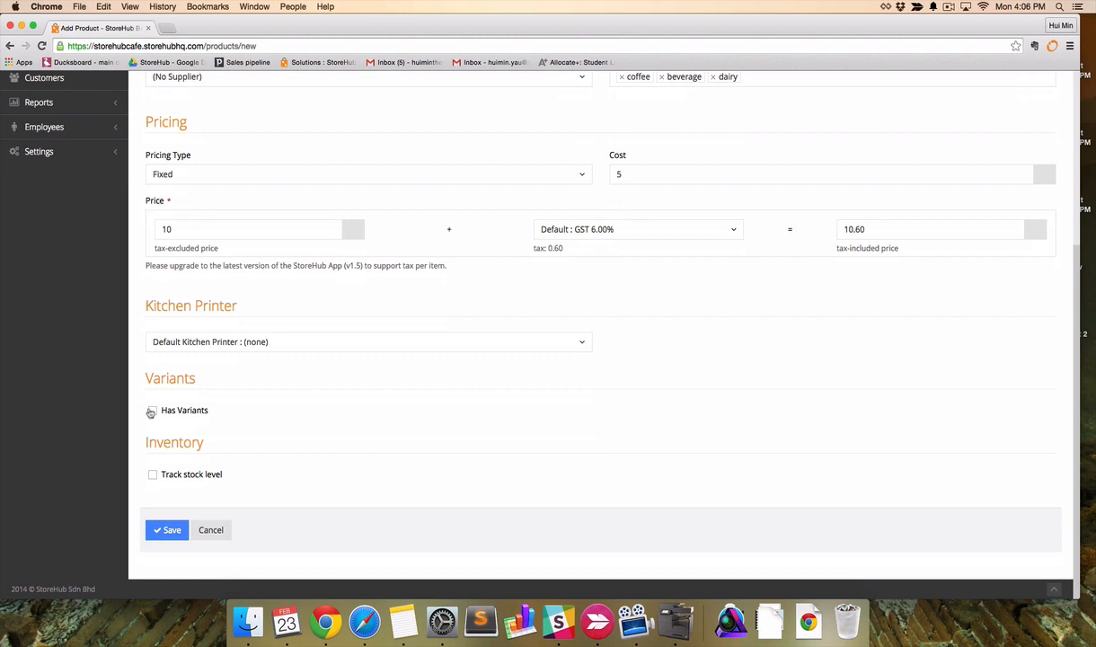
Enable Has Variants and add a single-choice size group with options such as medium.
{"action": "left_click", "coordinate": [151, 410]}
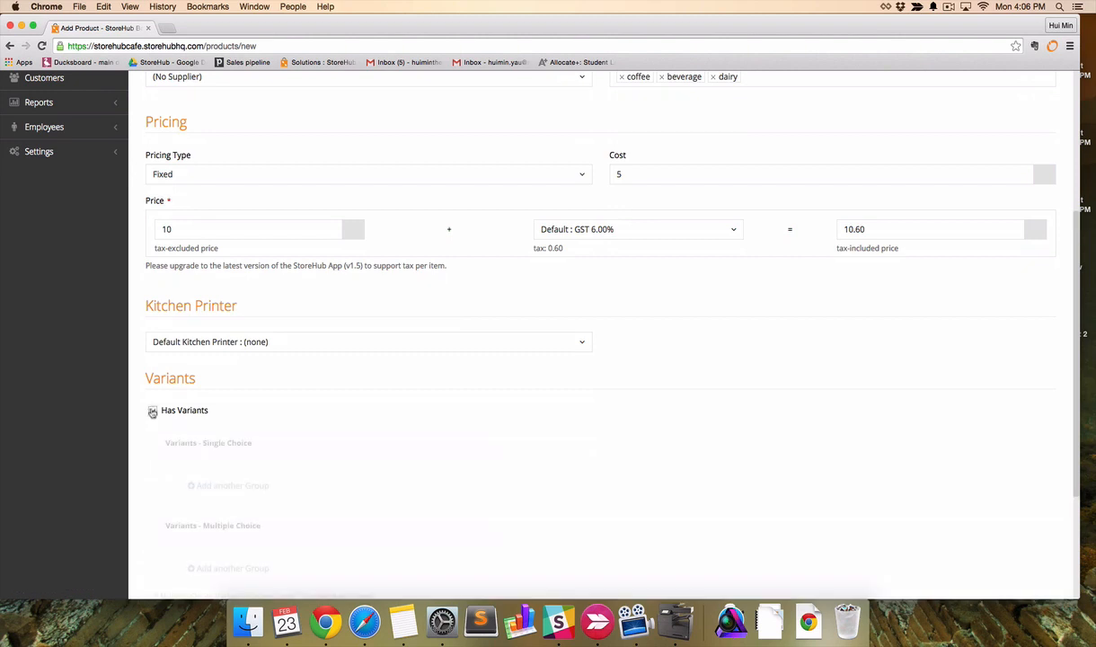
{"action": "left_click", "coordinate": [153, 410]}
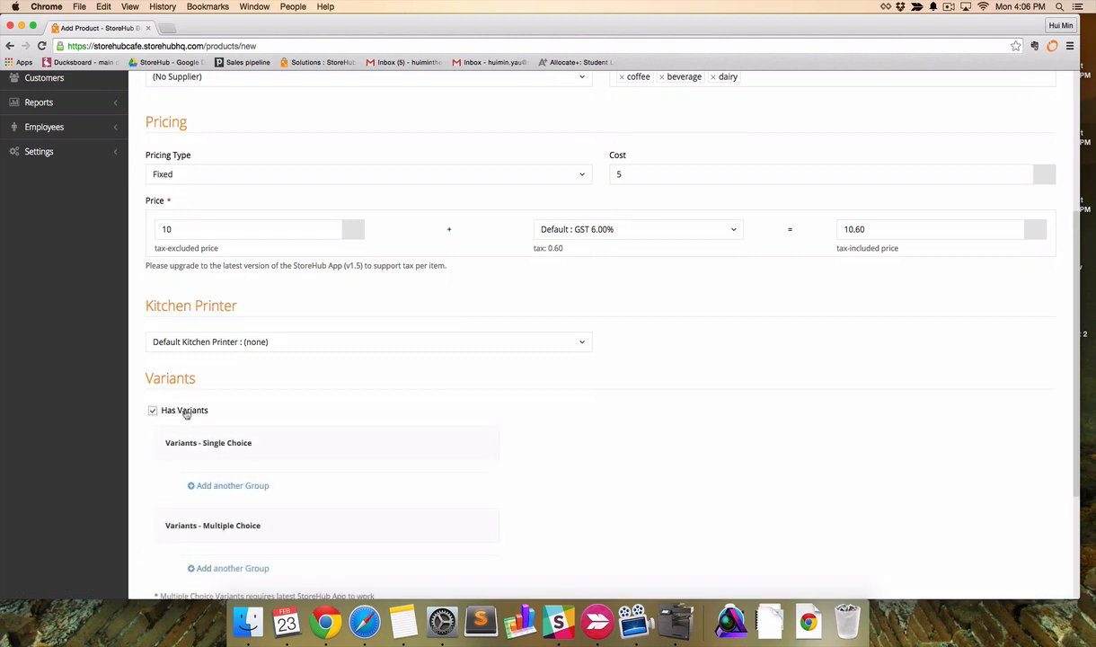
{"action": "mouse_move", "coordinate": [216, 489]}
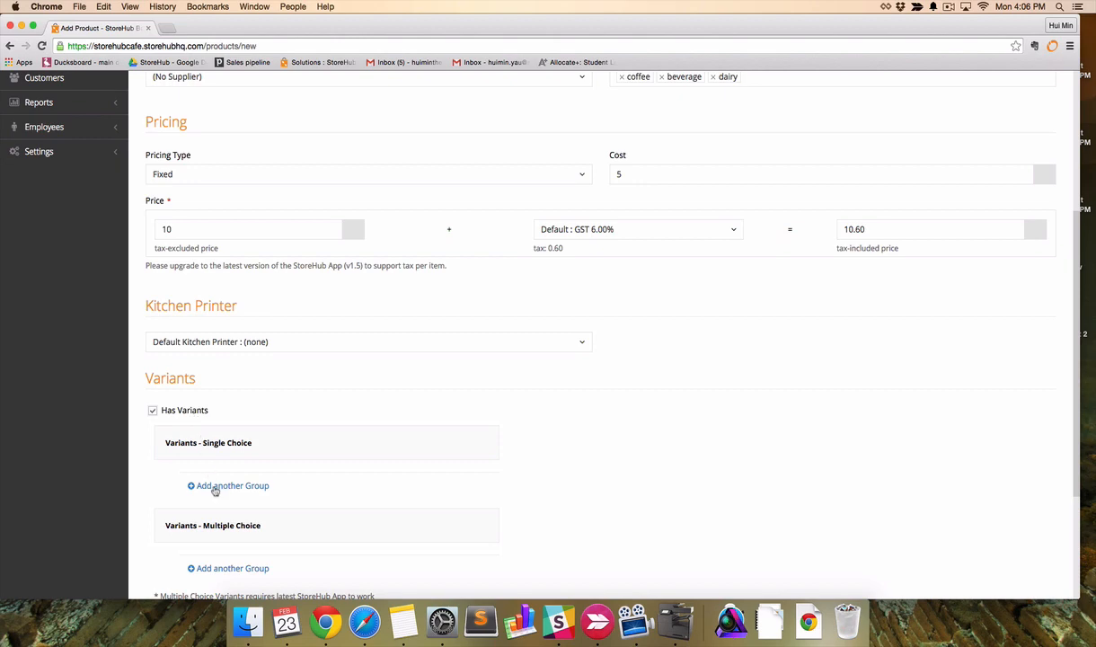
{"action": "left_click", "coordinate": [228, 485]}
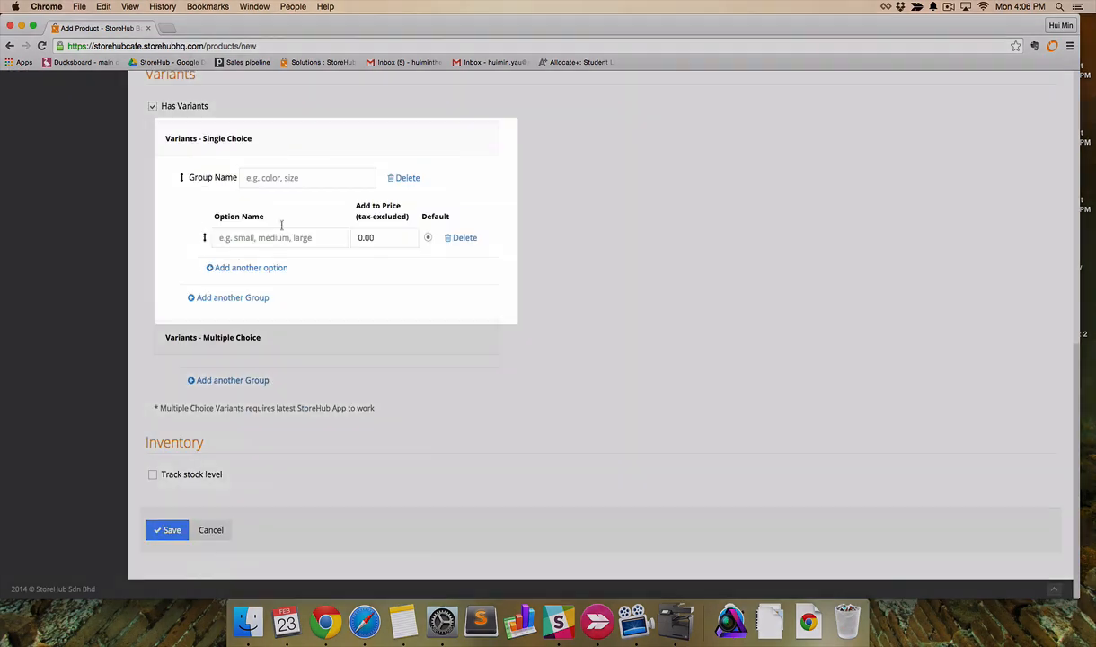
{"action": "type", "text": "siz"}
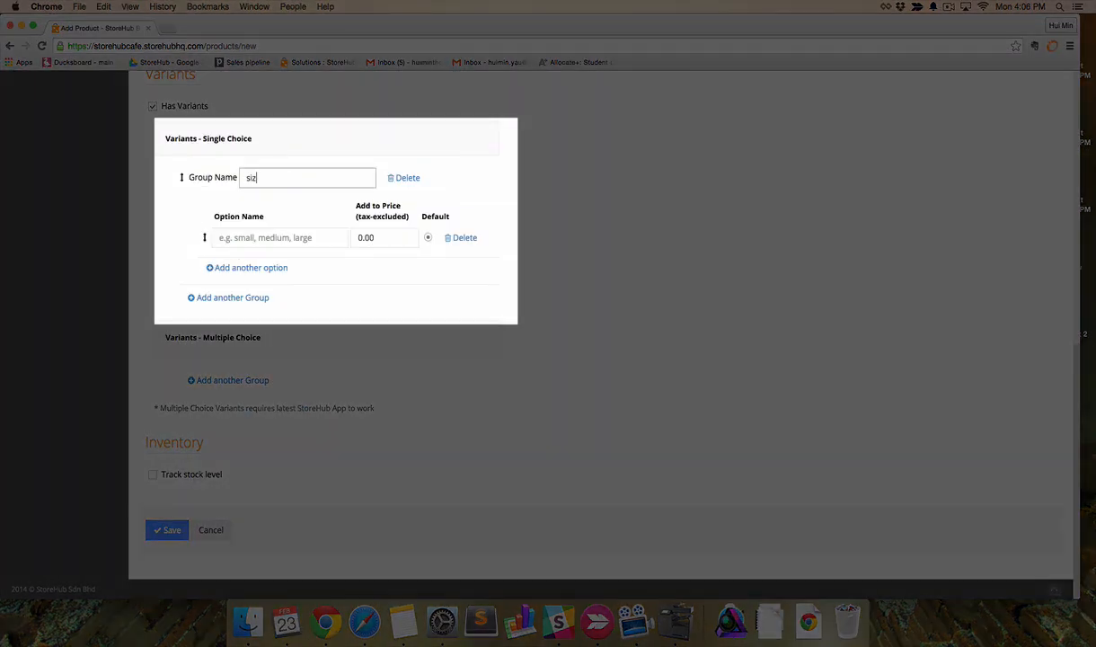
{"action": "type", "text": "medi"}
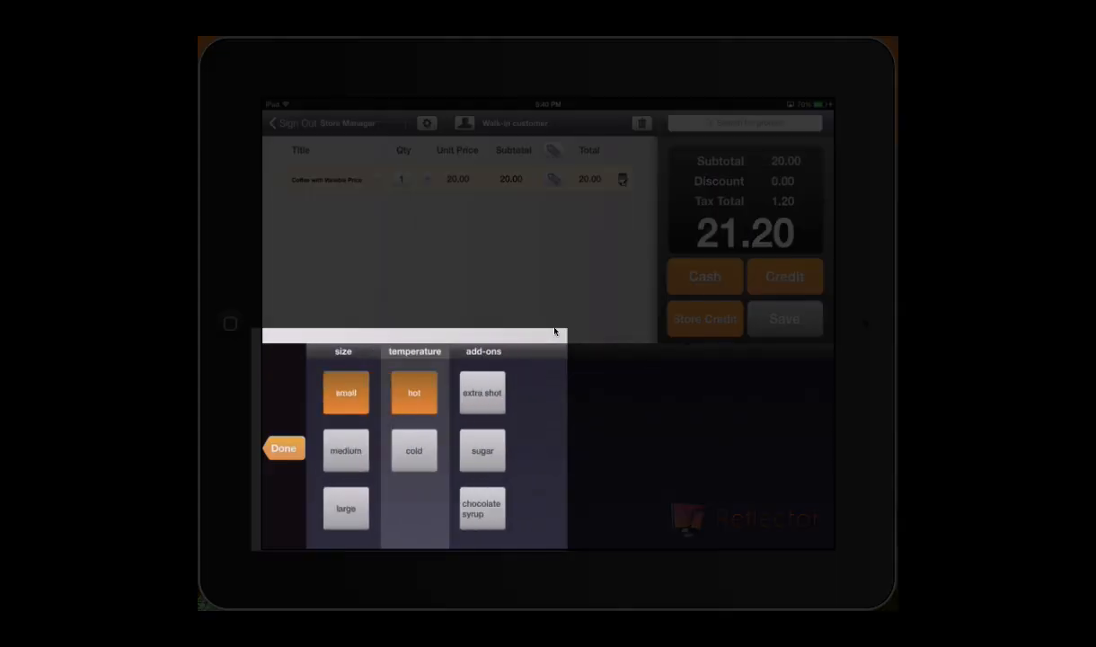
On the iPad register, set the ordered coffee to small and cold.
{"action": "left_click", "coordinate": [345, 450]}
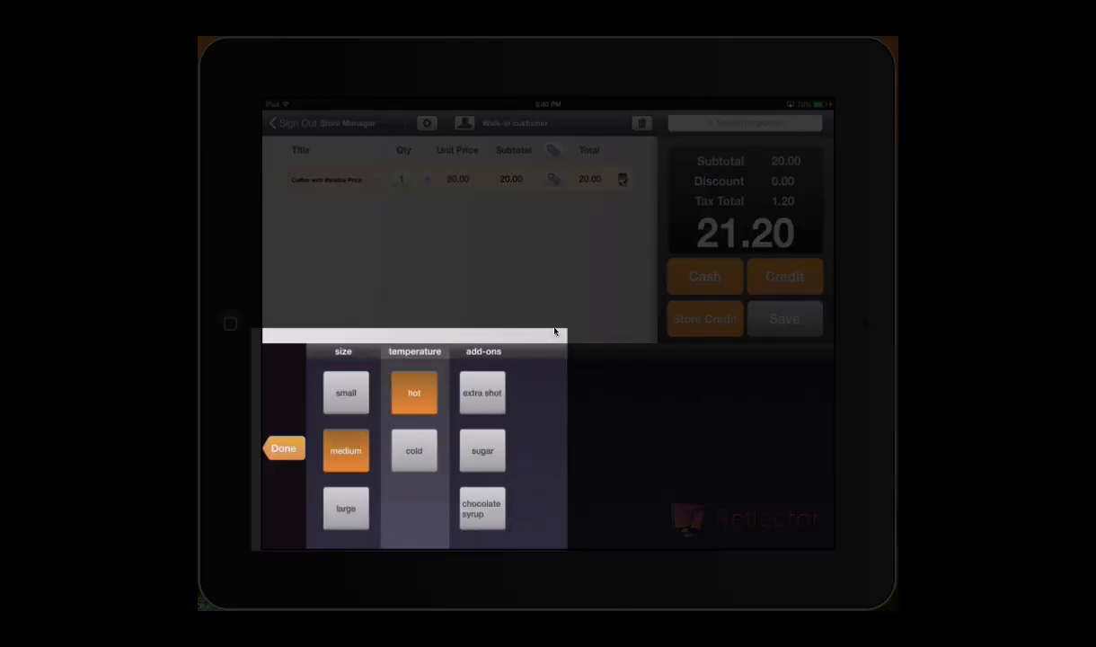
{"action": "left_click", "coordinate": [345, 392]}
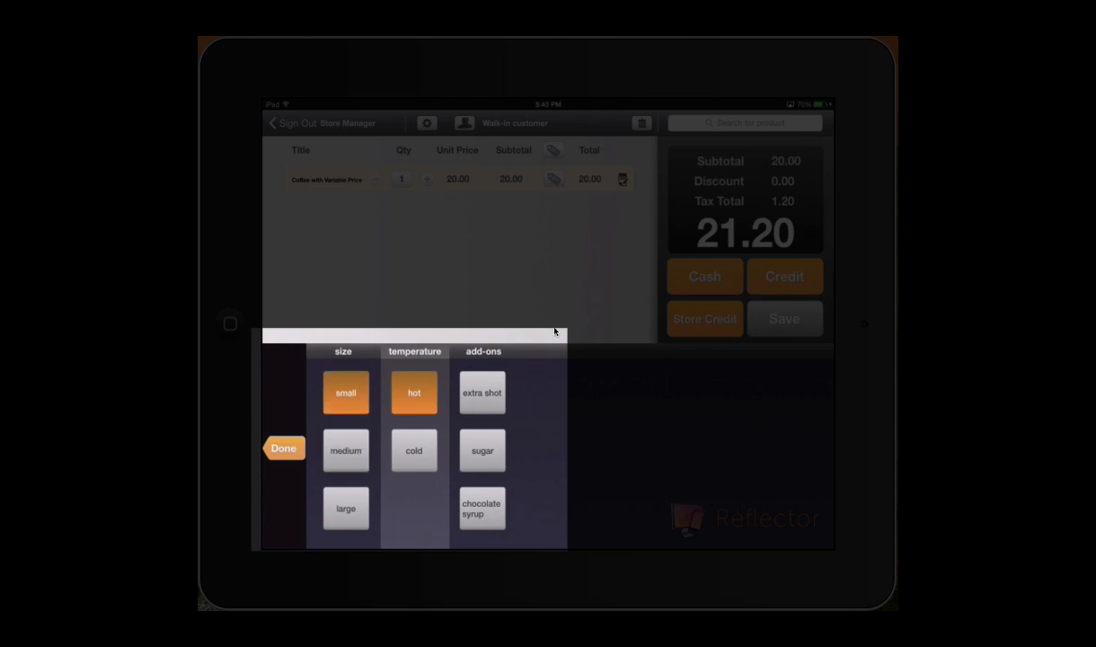
{"action": "left_click", "coordinate": [414, 449]}
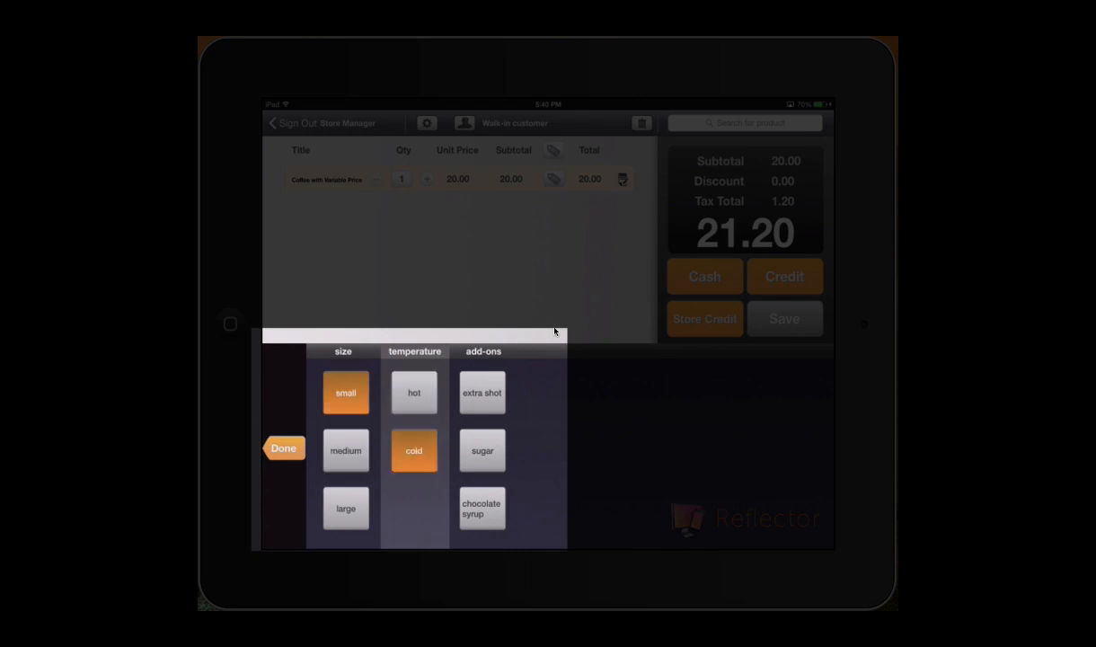
{"action": "left_click", "coordinate": [414, 391]}
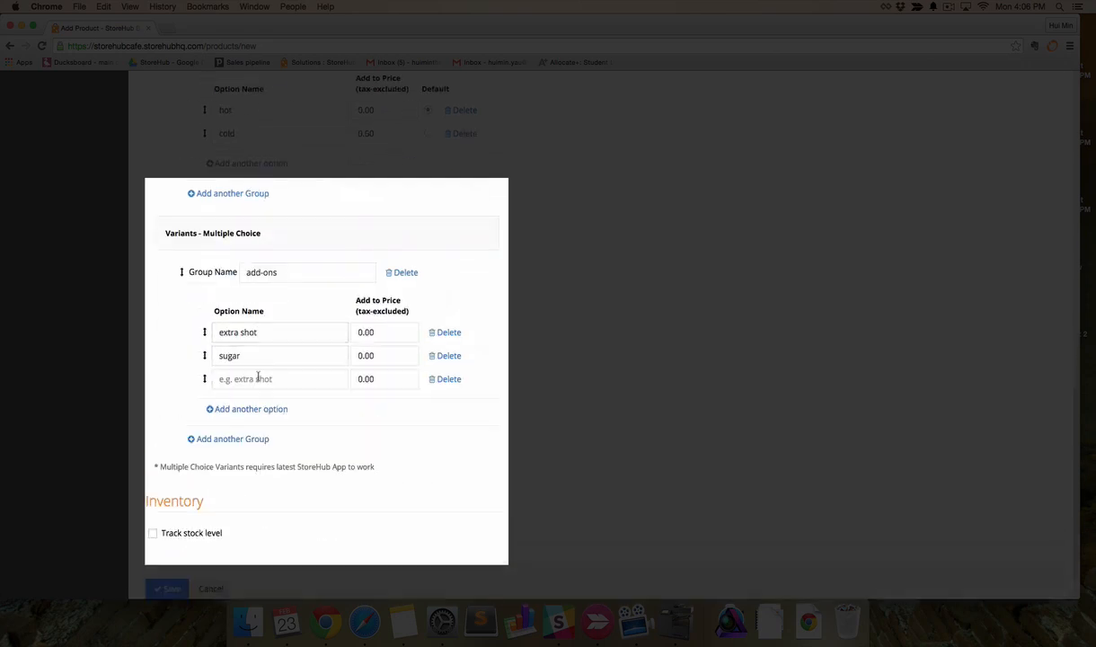
Enter 'chocolate syrup' as an add-ons option and give extra shot a 2.50 add-on price.
{"action": "type", "text": "chocolate syrup"}
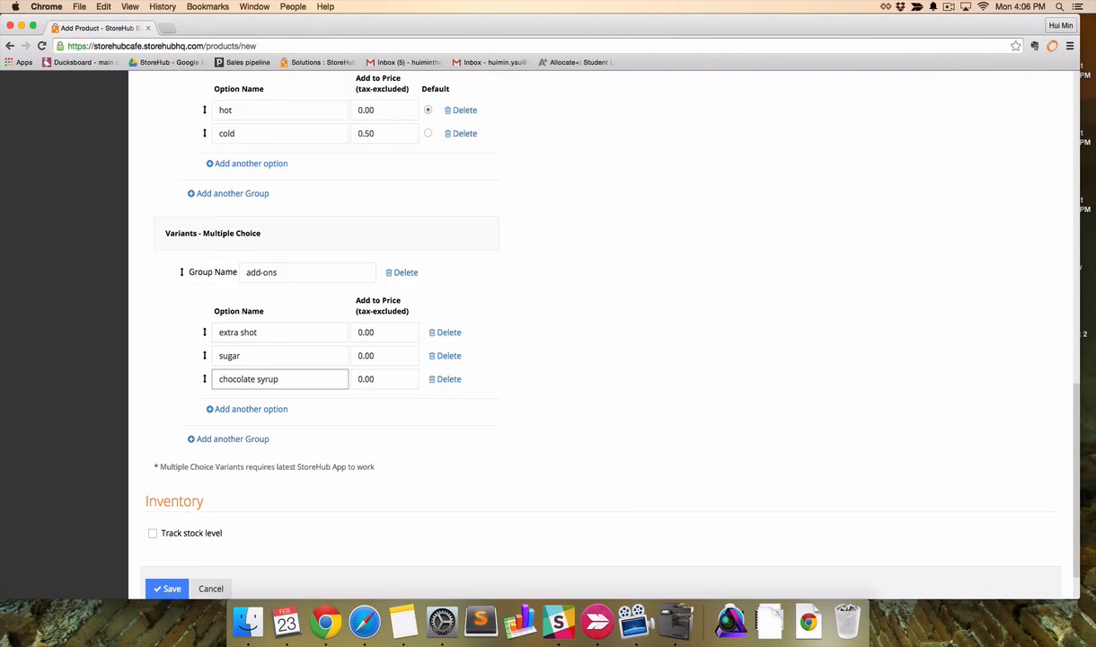
{"action": "type", "text": "2.50"}
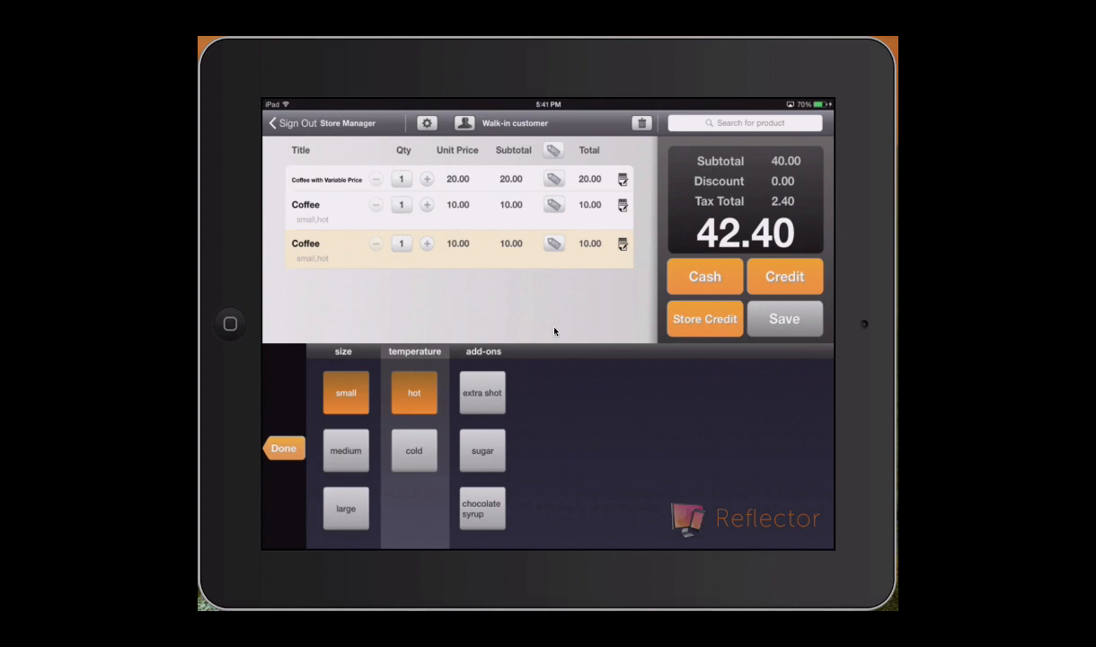
Add another Coffee with the sugar add-on to the register order, total 53.00.
{"action": "left_click", "coordinate": [481, 449]}
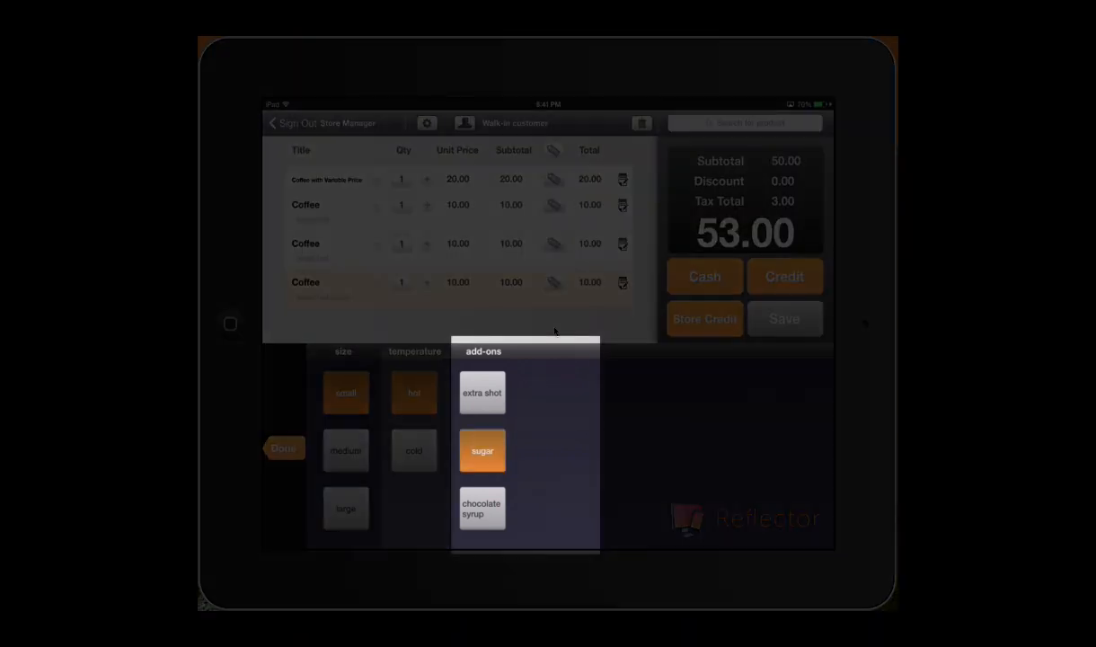
{"action": "left_click", "coordinate": [482, 392]}
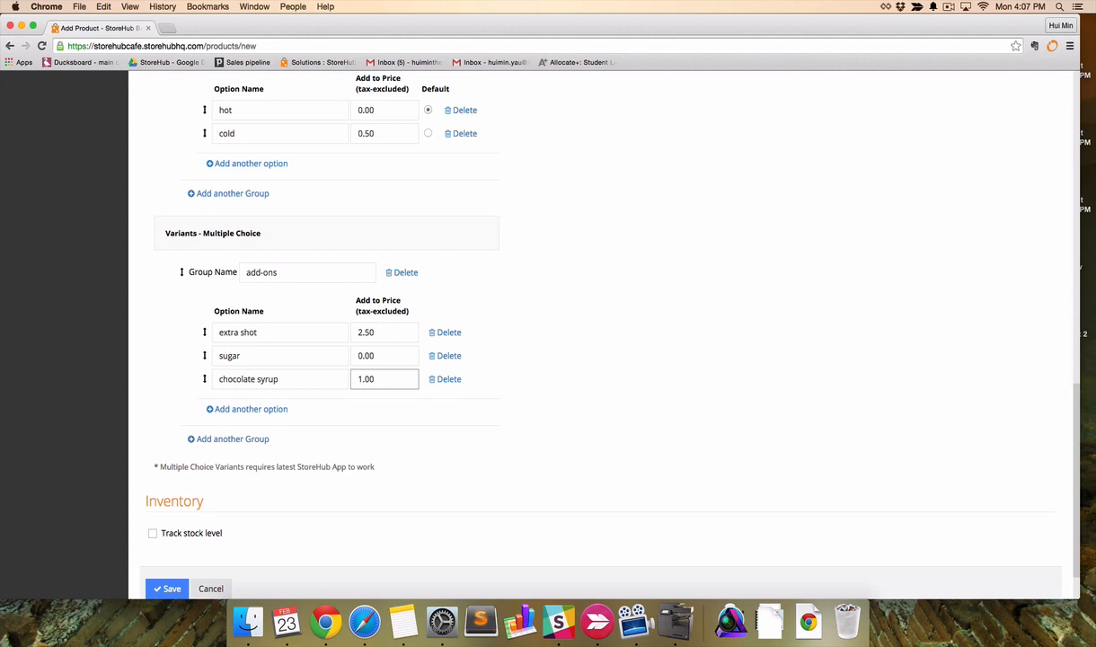
{"action": "mouse_move", "coordinate": [194, 370]}
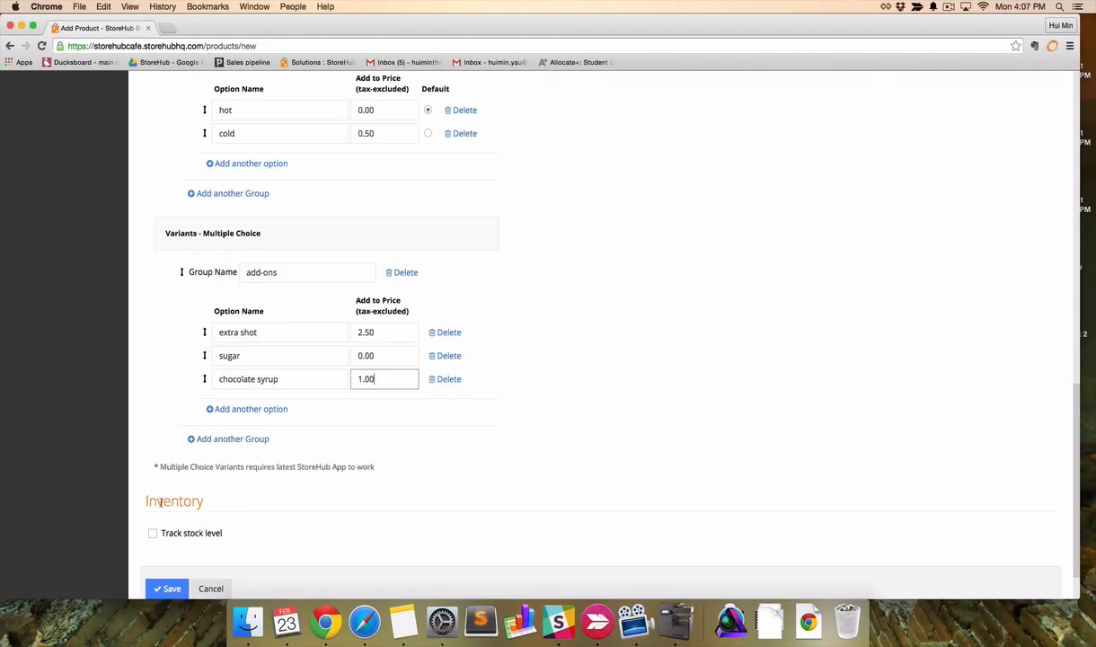
{"action": "mouse_move", "coordinate": [153, 532]}
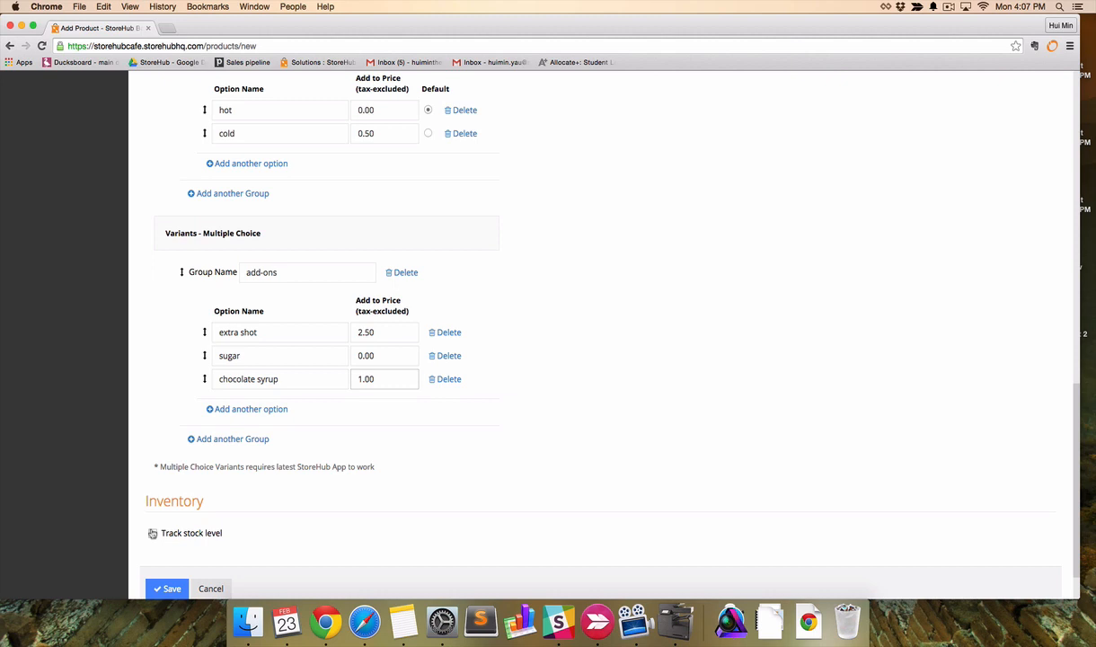
Enable Track stock level for Coffee and set its inventory type to Composite.
{"action": "left_click", "coordinate": [153, 532]}
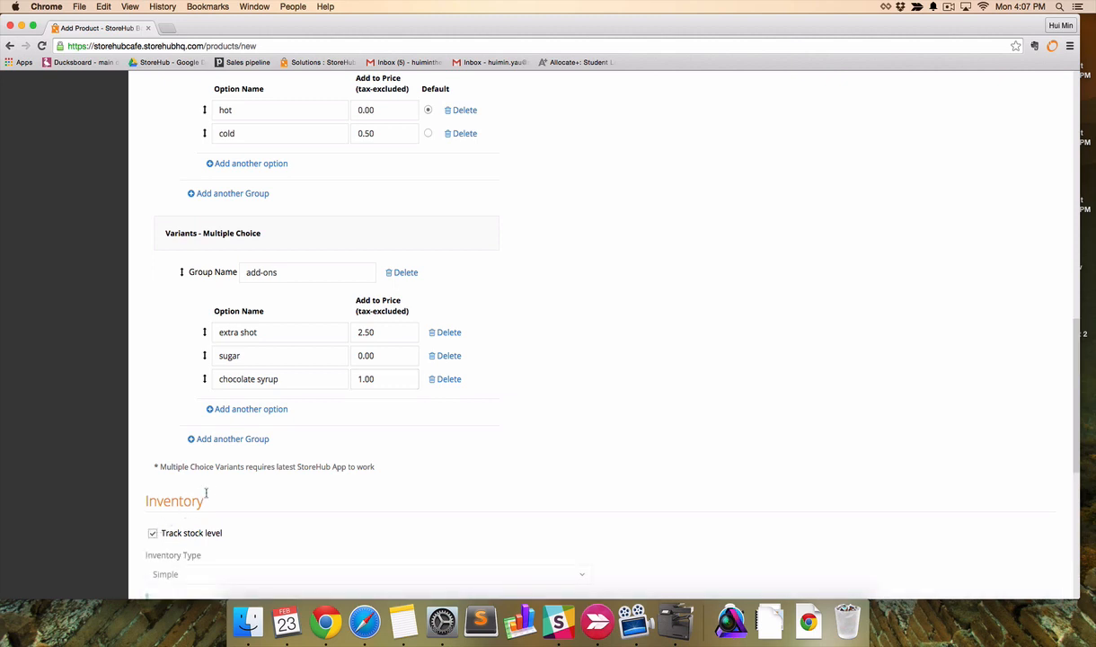
{"action": "scroll", "scroll_direction": "down", "scroll_amount": 3}
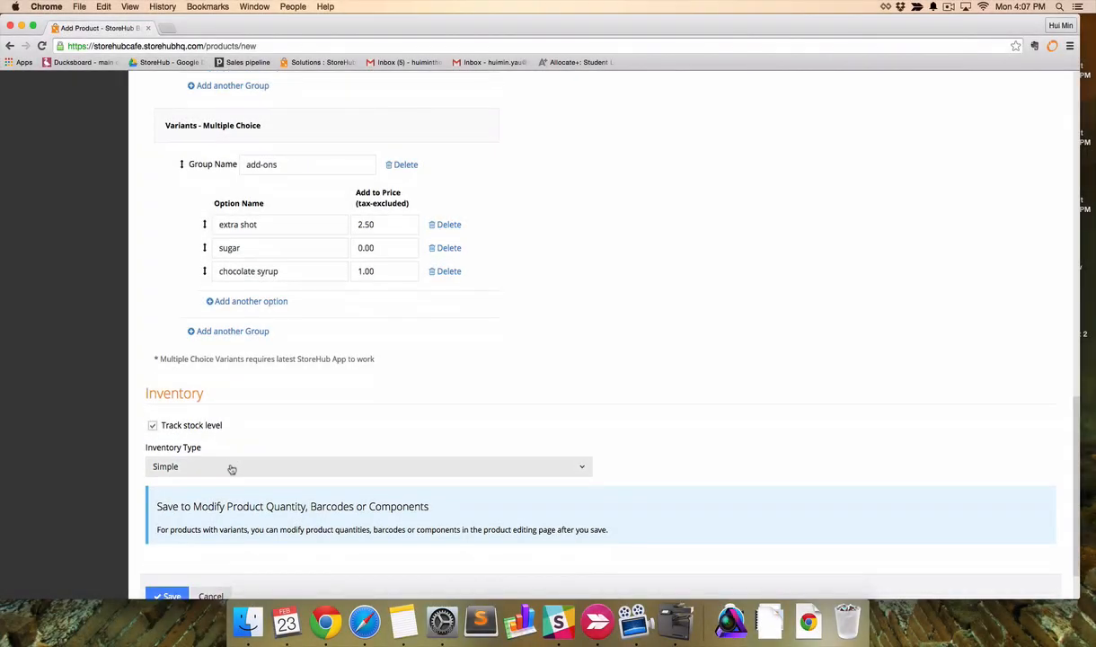
{"action": "left_click", "coordinate": [369, 467]}
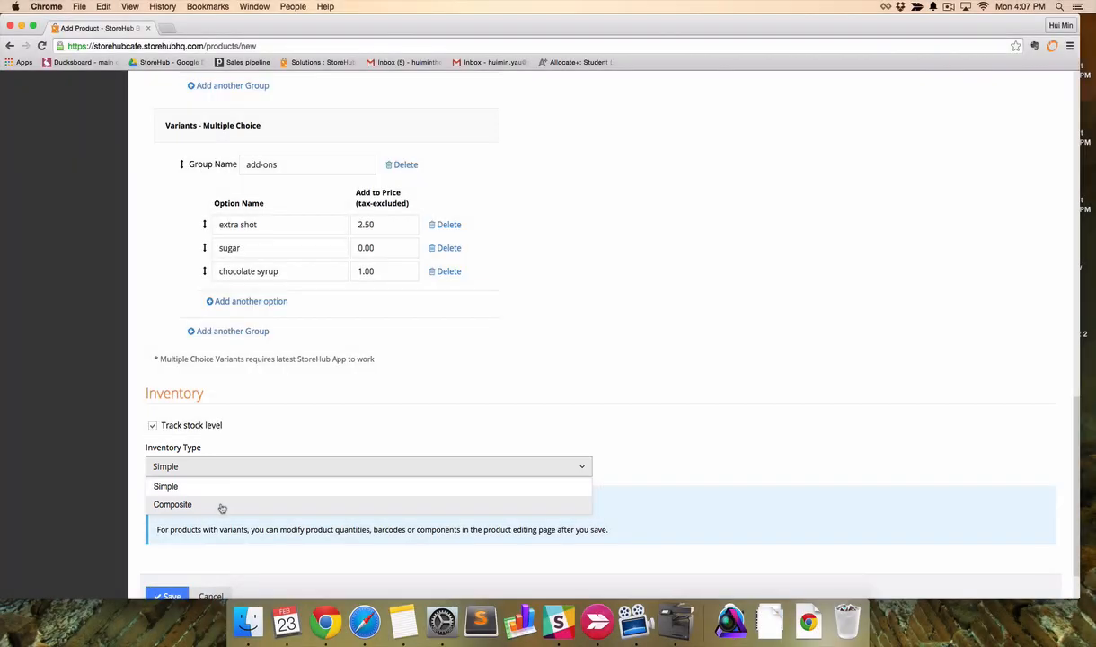
{"action": "left_click", "coordinate": [173, 503]}
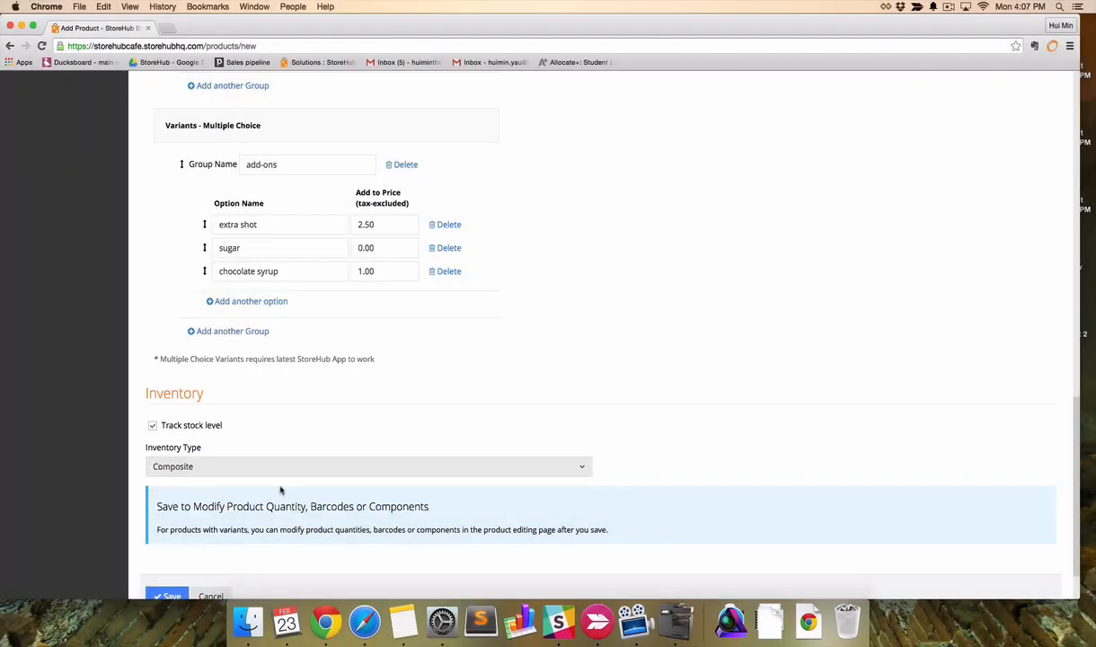